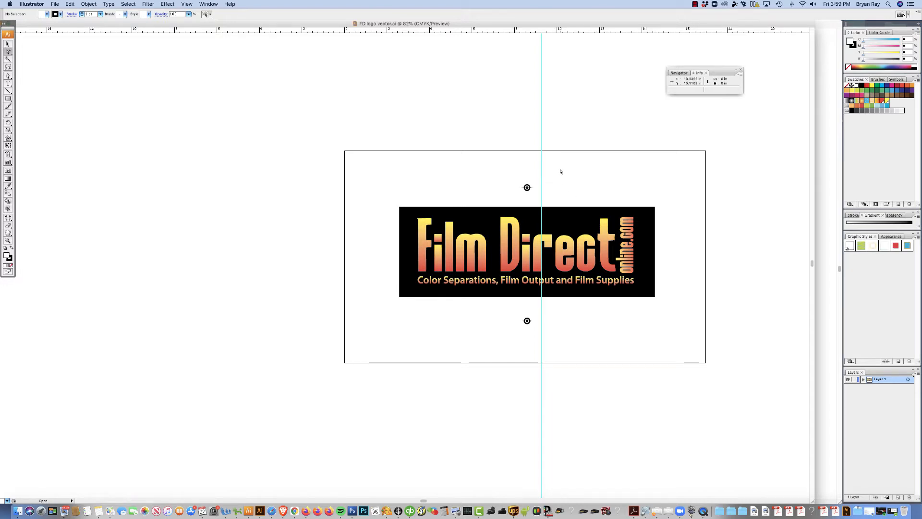
mouse_move(616, 235)
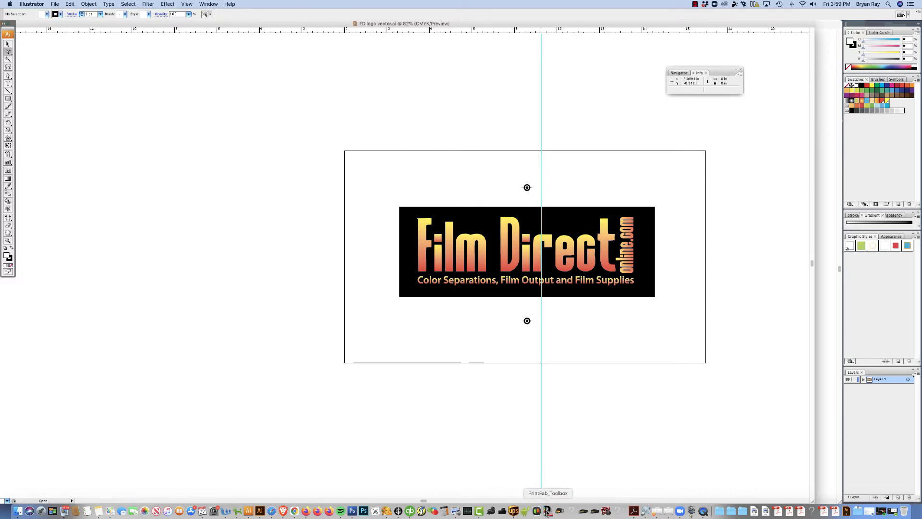
- Show the installed PrintFab printers and start adding a new one
click(546, 510)
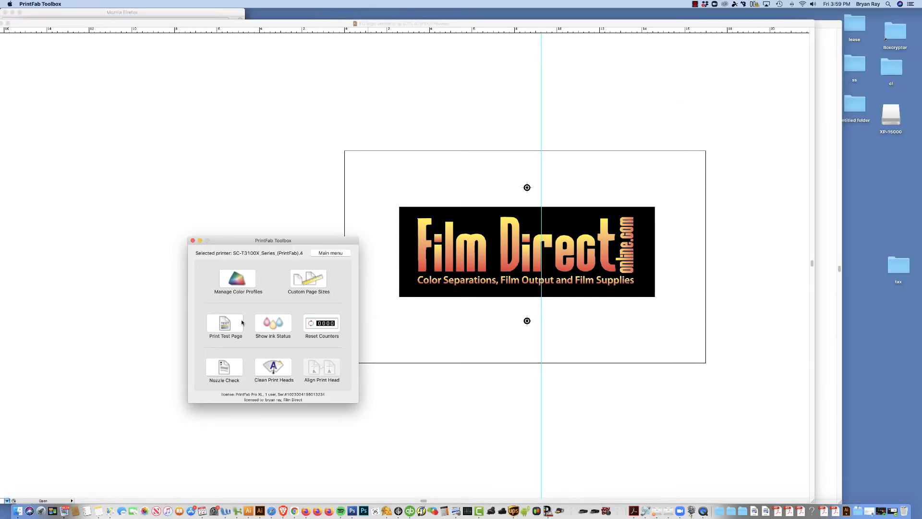
mouse_move(202, 291)
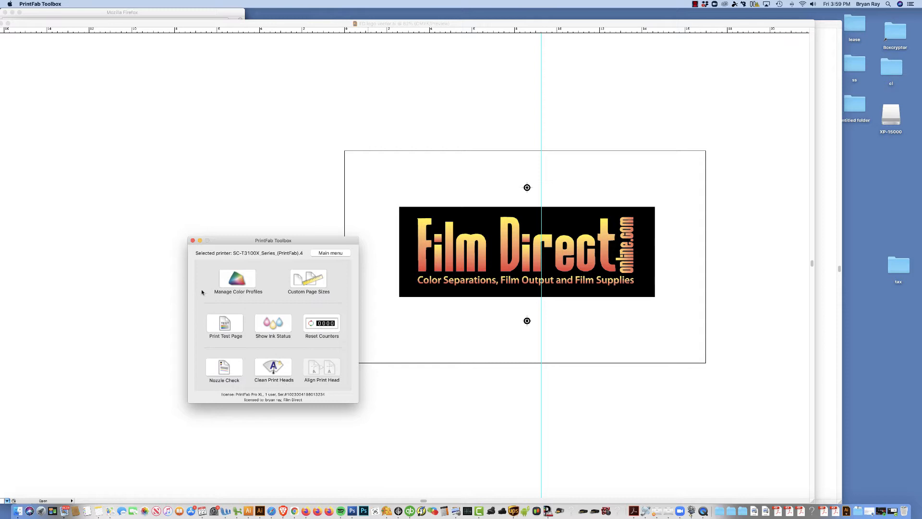
click(329, 253)
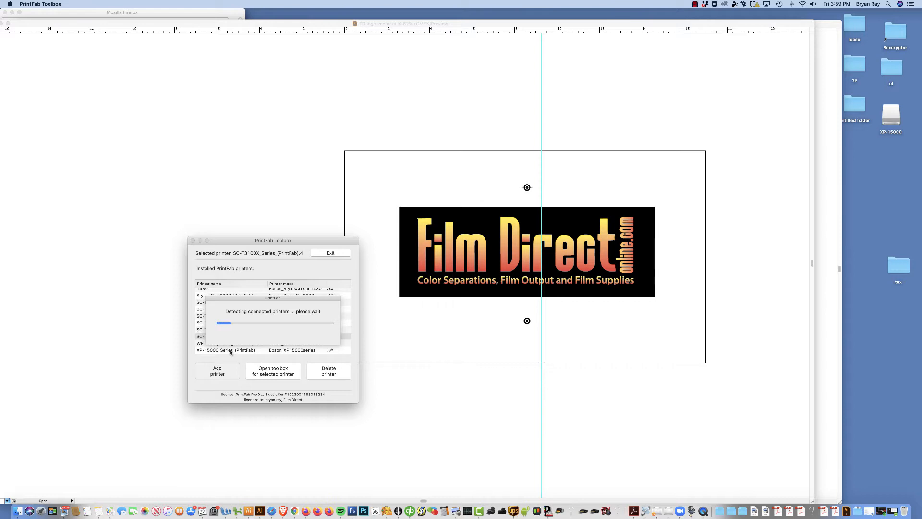
click(217, 371)
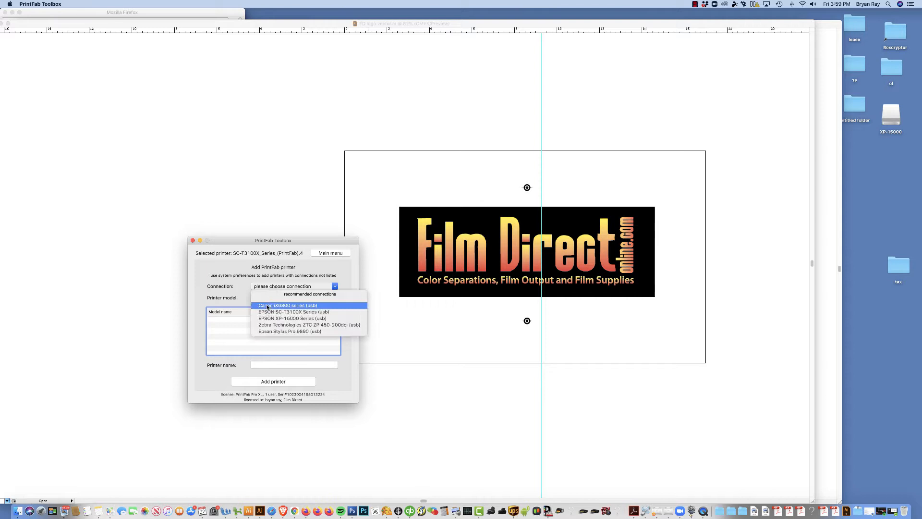
mouse_move(293, 311)
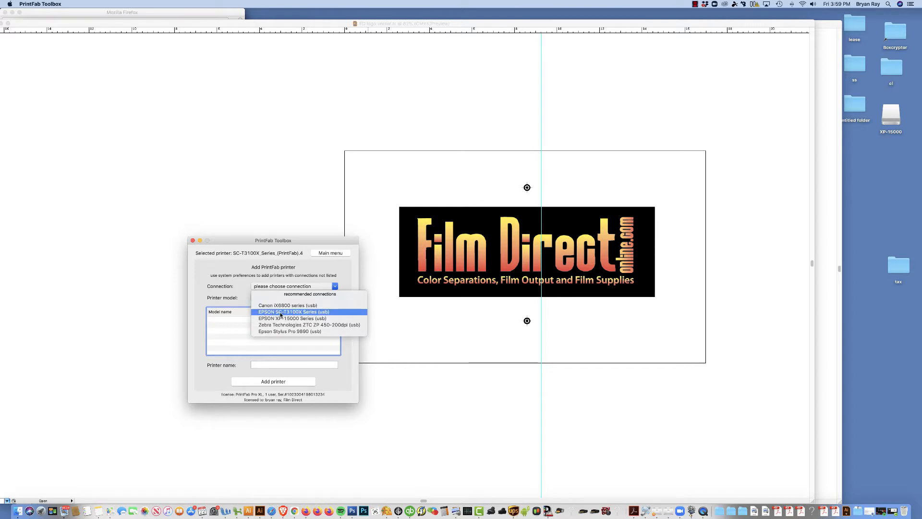
- Add the Epson SC-T3100X Series USB printer as SureColorT3100X and confirm
click(293, 311)
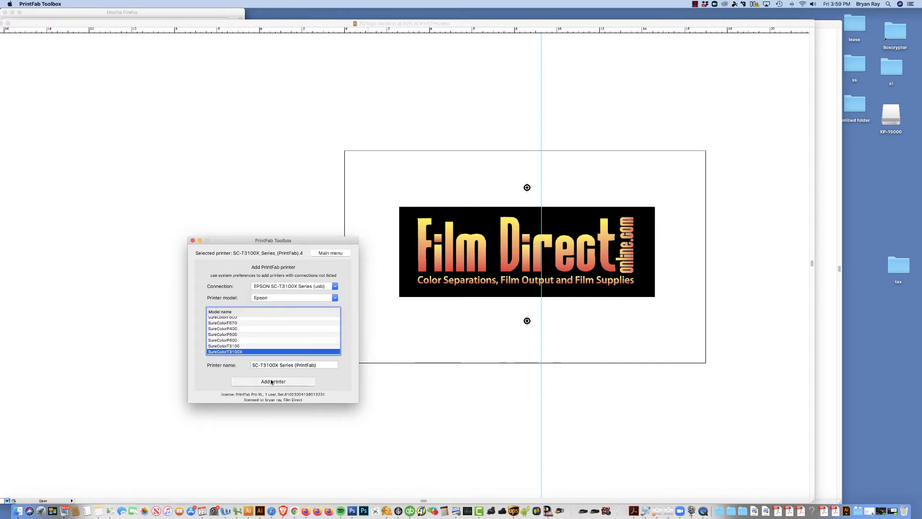
click(273, 382)
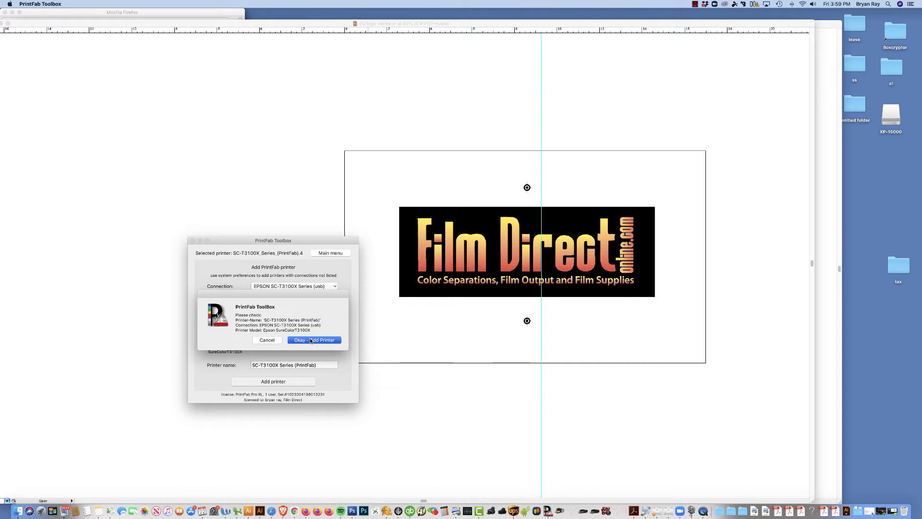
click(314, 340)
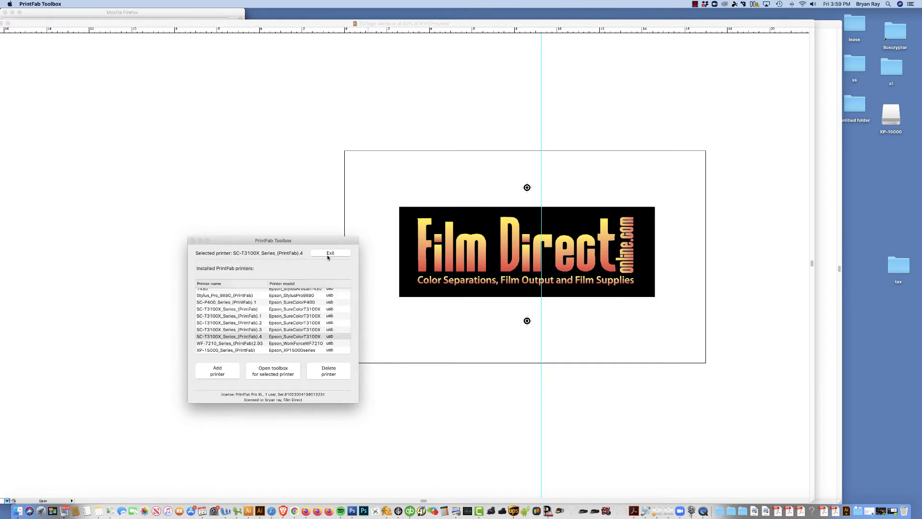
- Print to SC-T3100X_Series_(PrintFab).5 and bring up its system print options
click(329, 253)
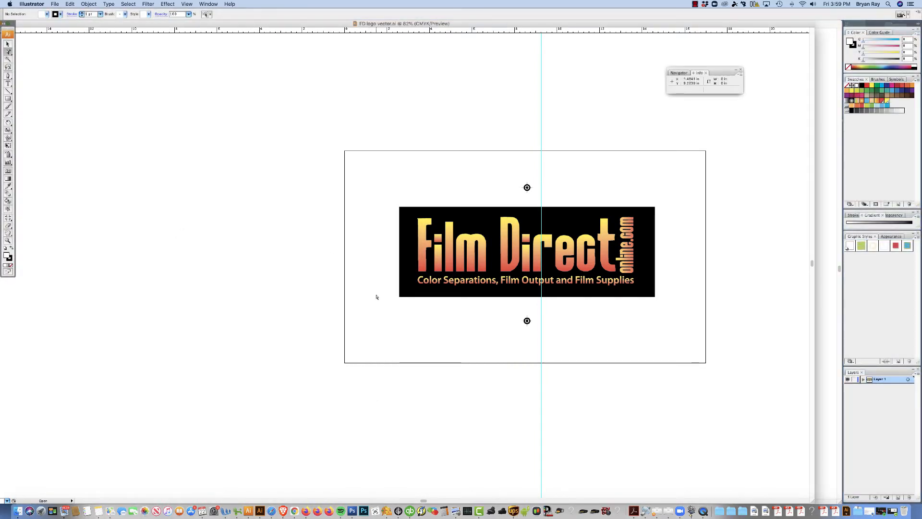
mouse_move(496, 283)
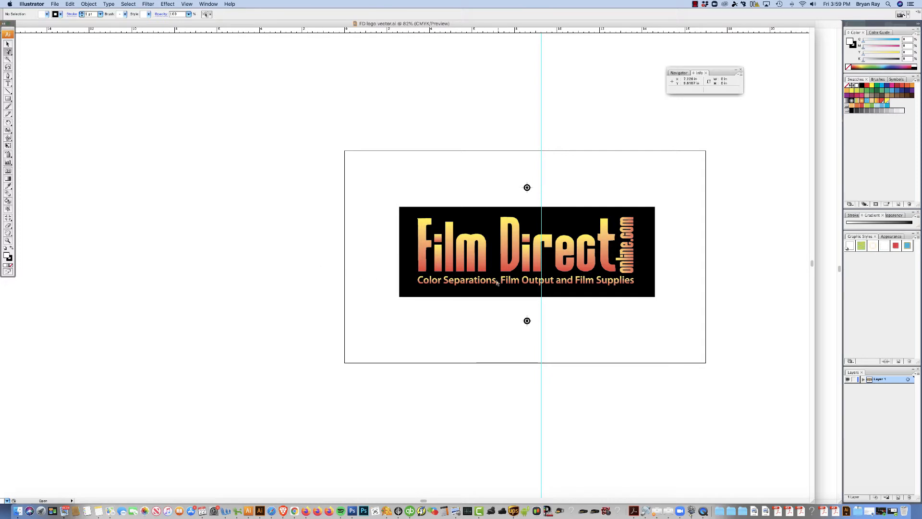
mouse_move(319, 229)
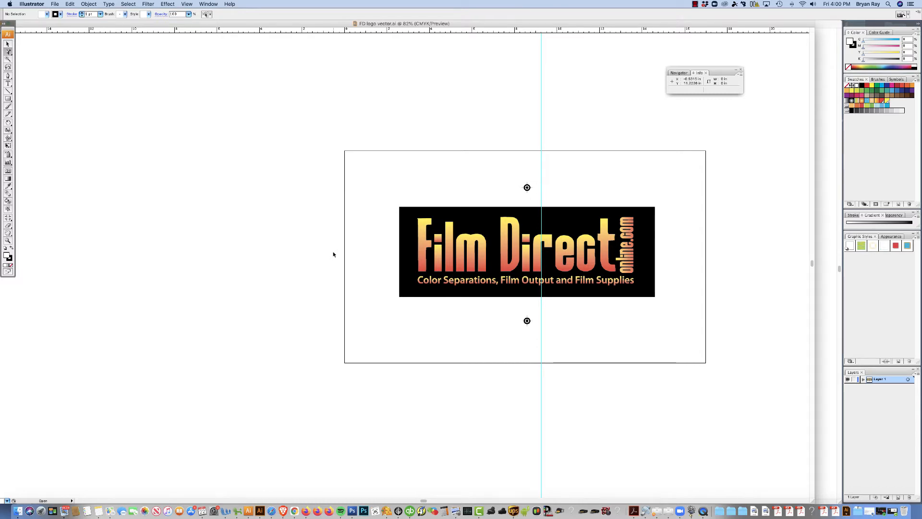
key(cmd+p)
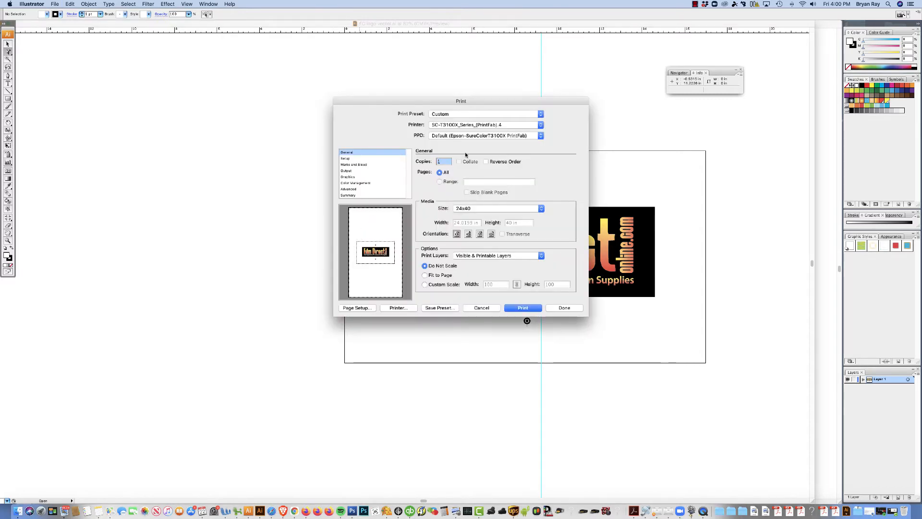
click(482, 124)
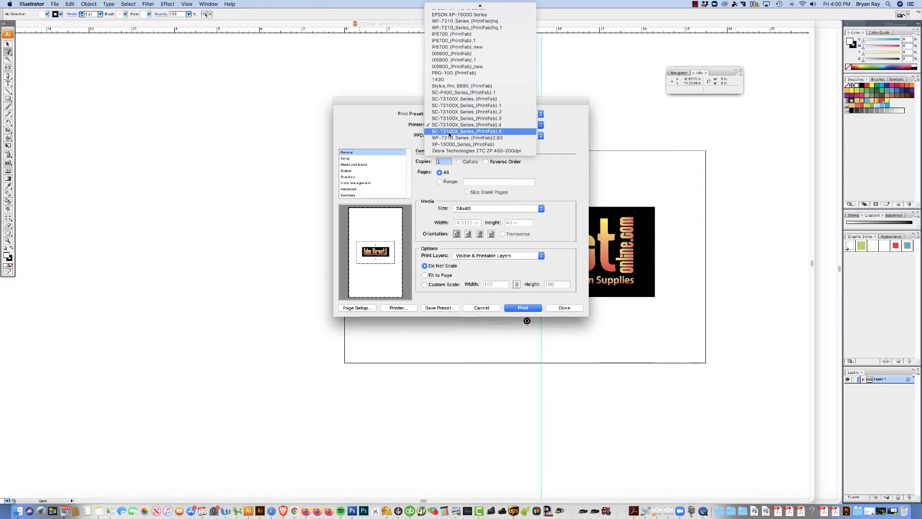
click(466, 131)
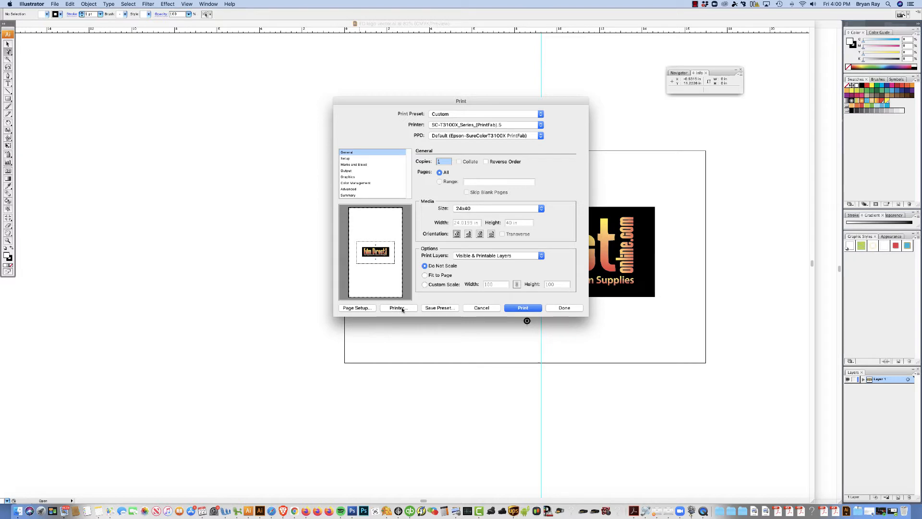
click(398, 308)
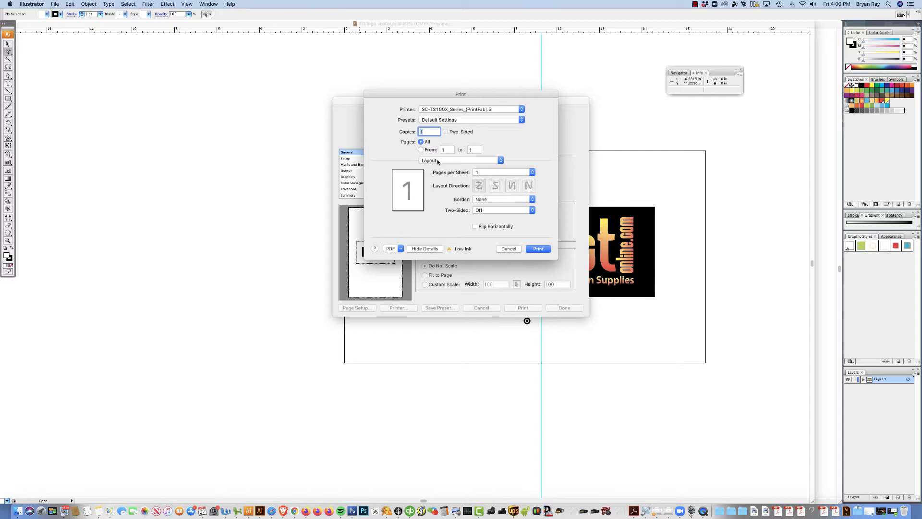
- Show the Paper Feed panel with all pages on Auto Select
click(460, 161)
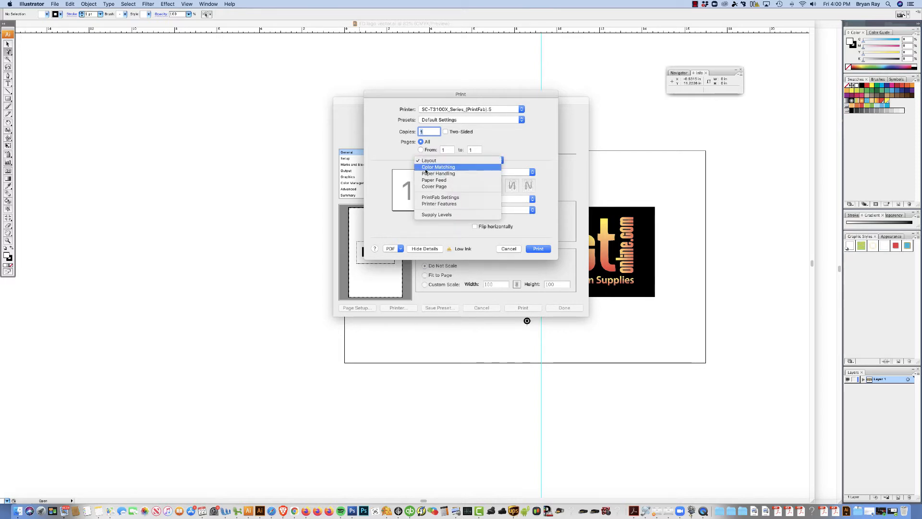
mouse_move(433, 179)
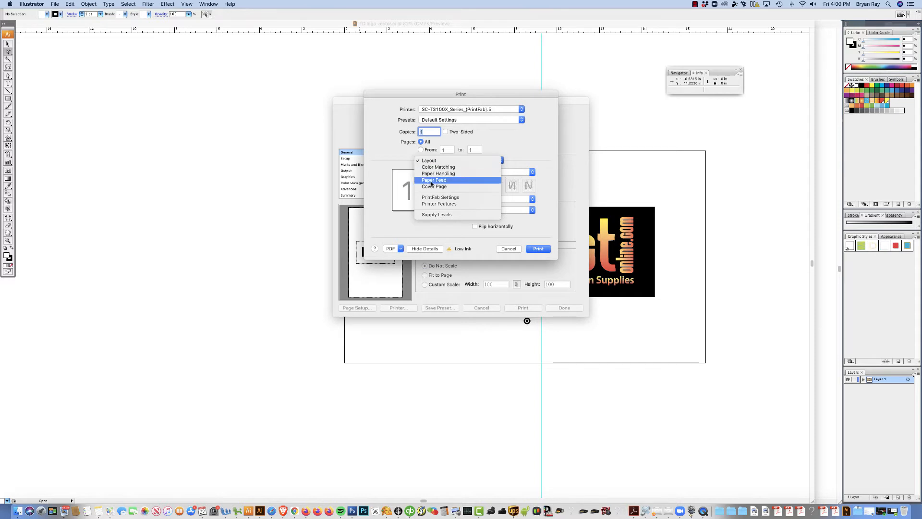
click(434, 180)
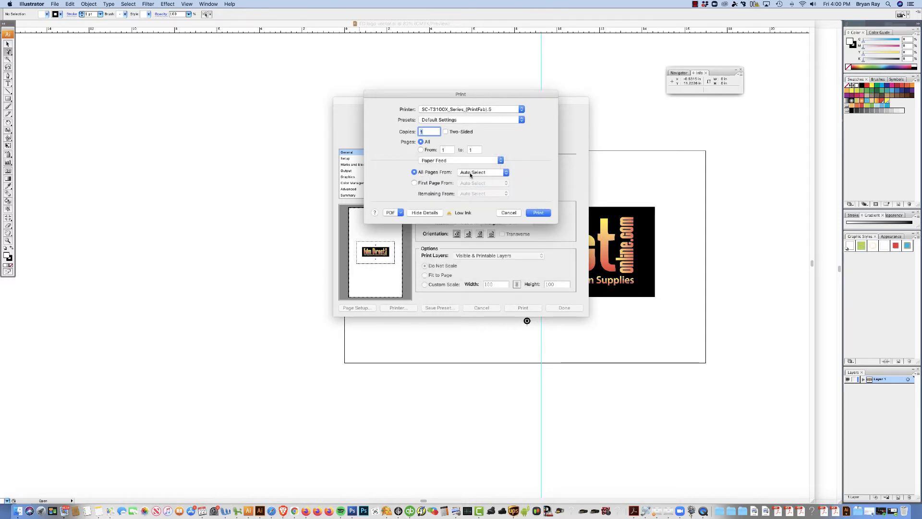
click(481, 172)
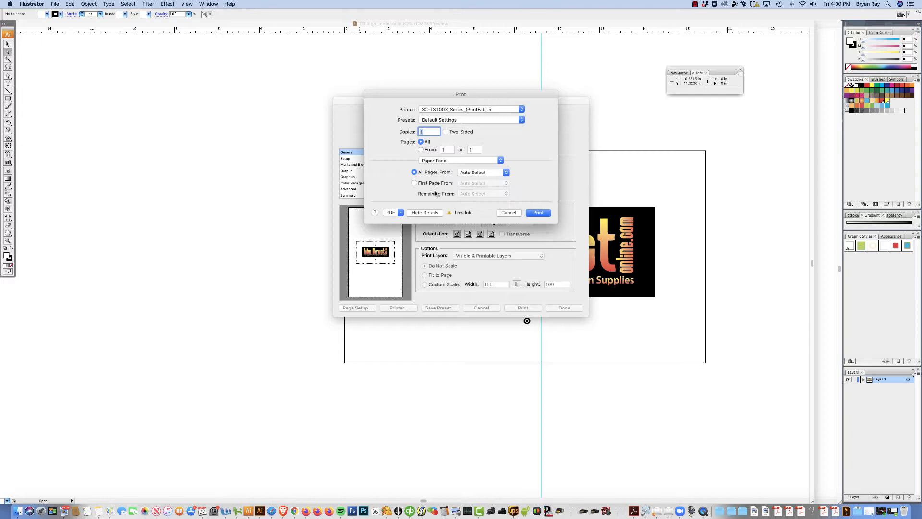
click(460, 161)
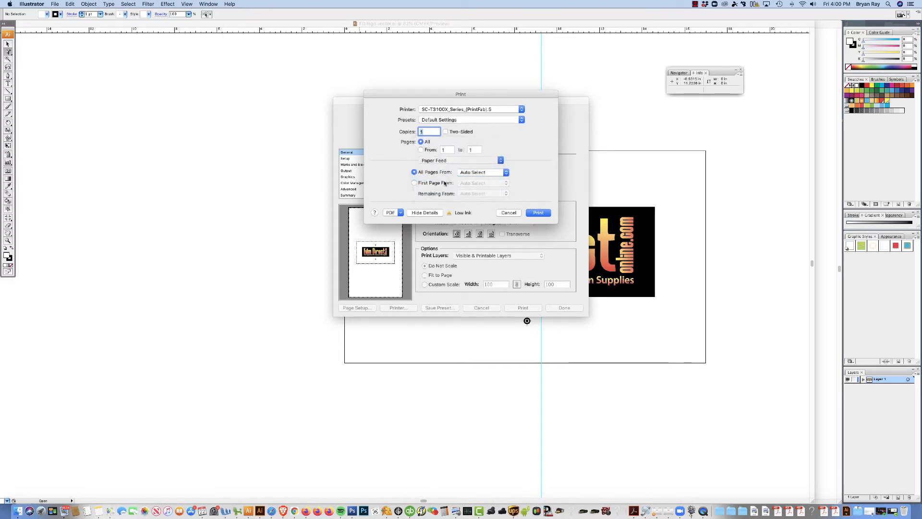
- In PrintFab Settings choose Matte Film media and quality 4 - 2400dpi
click(462, 160)
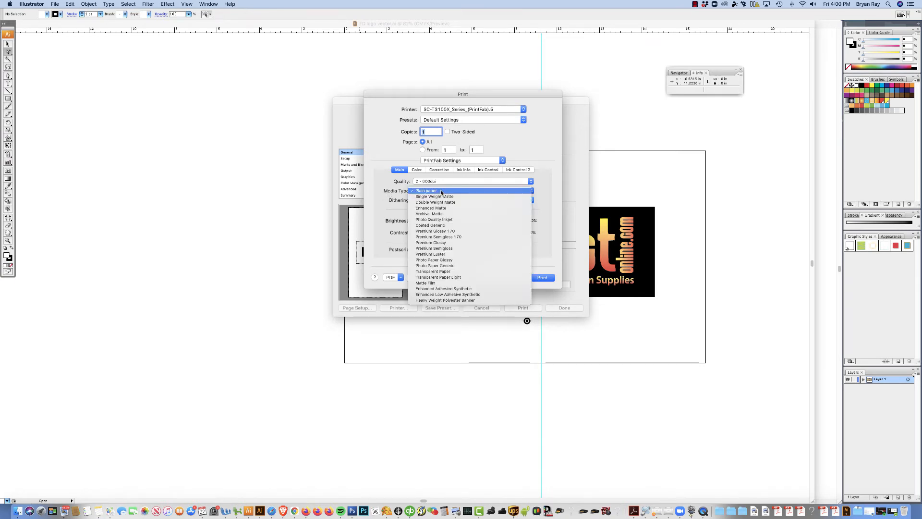
click(425, 283)
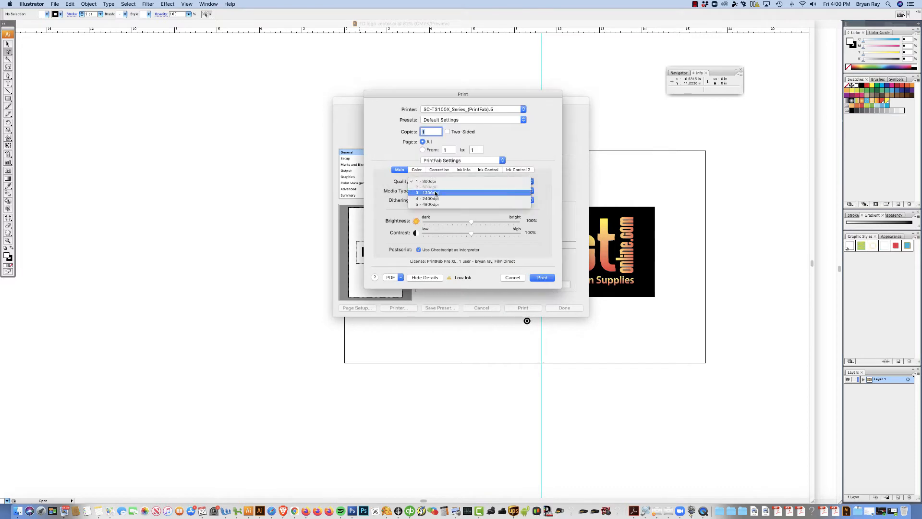
click(428, 198)
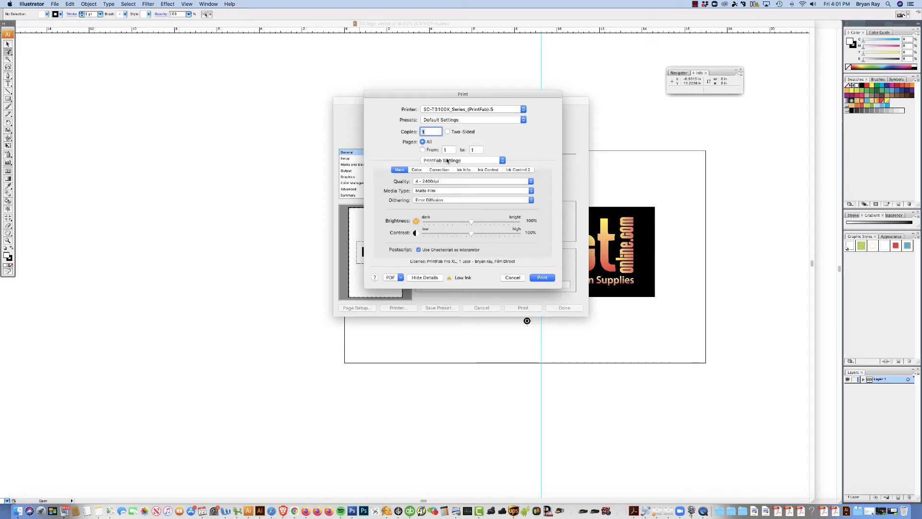
- In Printer Features set the print direction to Unidirectional
click(462, 160)
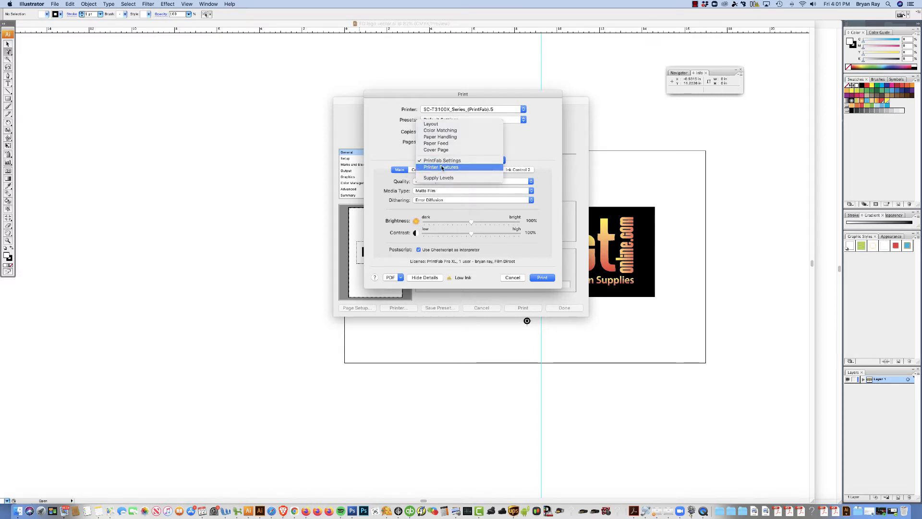
click(441, 166)
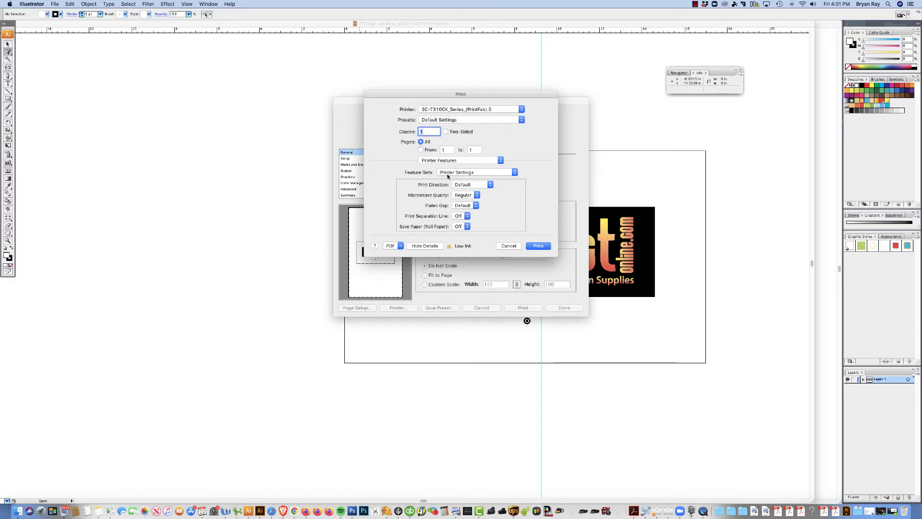
mouse_move(433, 188)
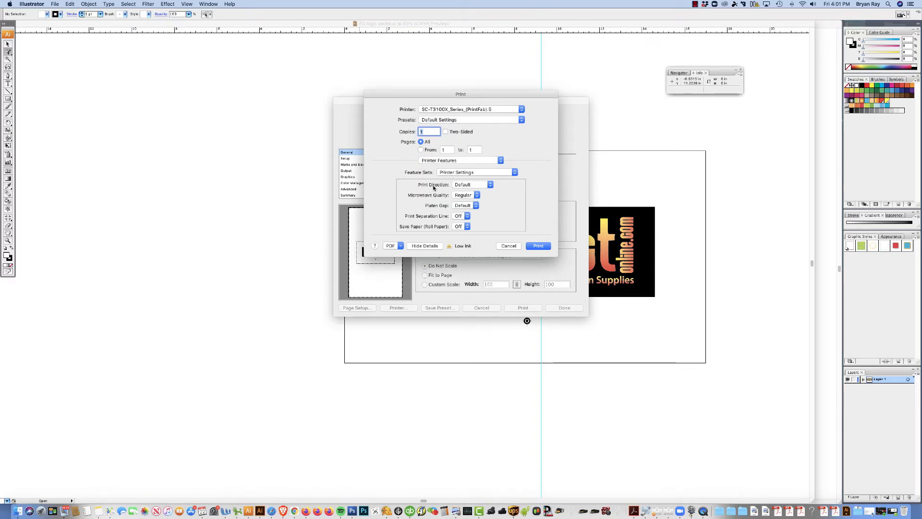
click(472, 184)
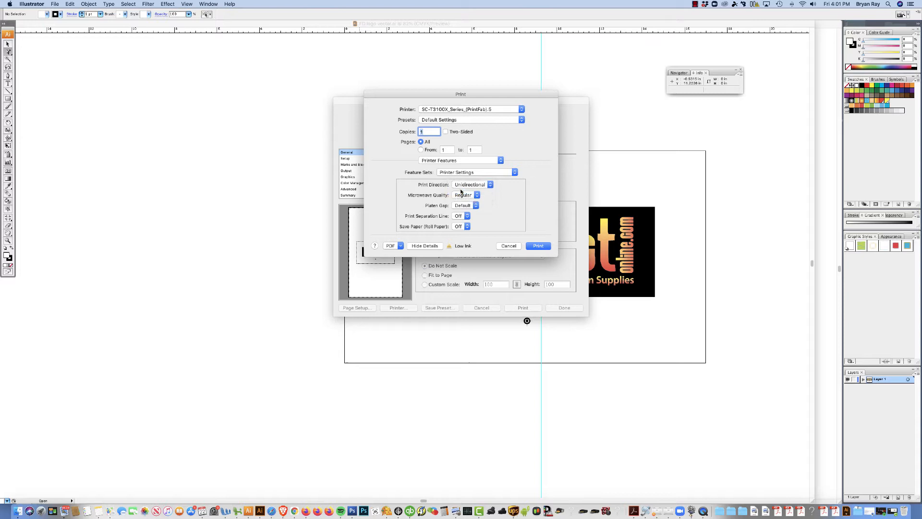
click(473, 185)
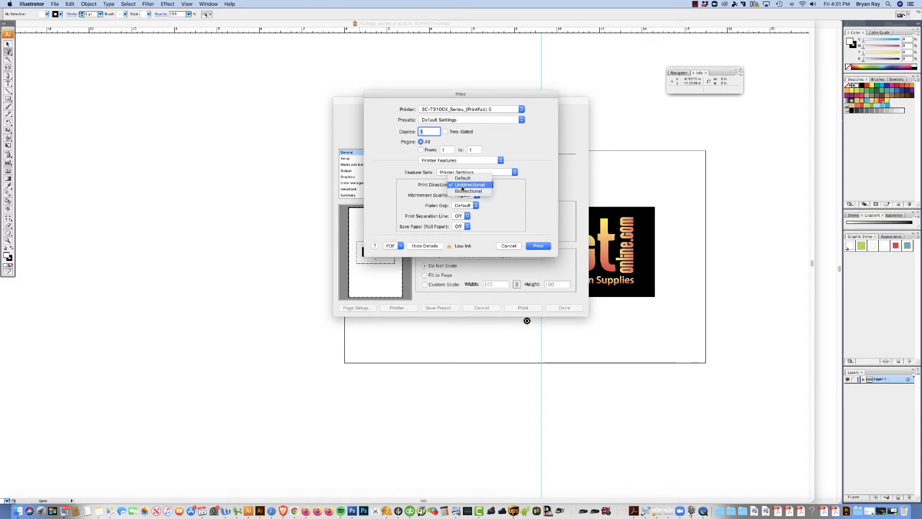
click(469, 184)
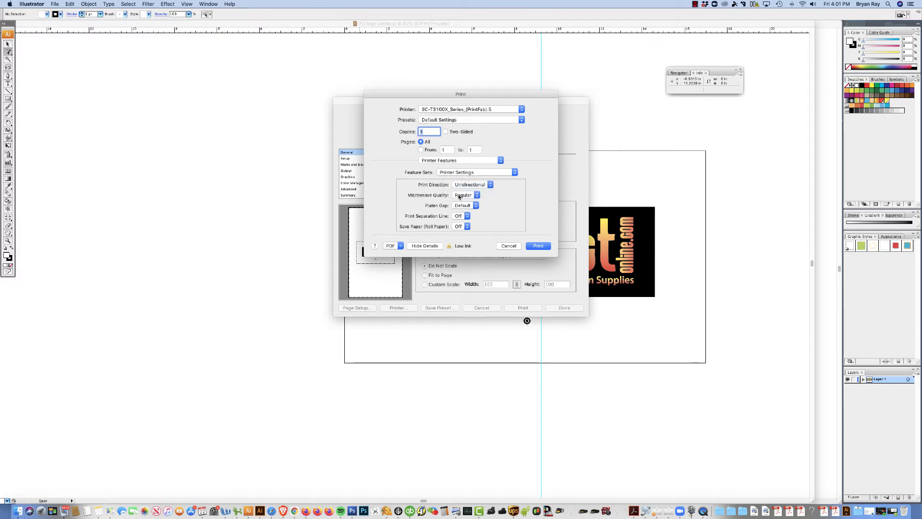
- Set MicroWeave Quality to Super and turn on Save Paper (Roll Paper)
click(465, 195)
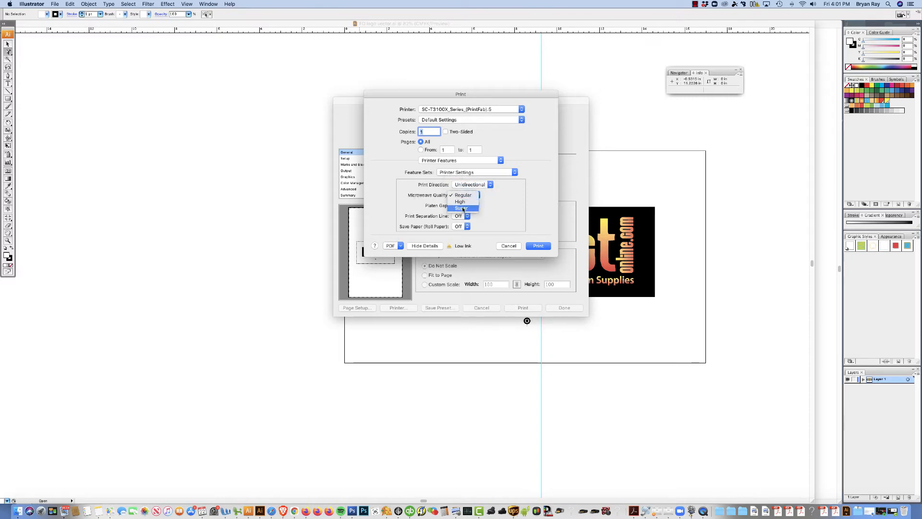
click(462, 208)
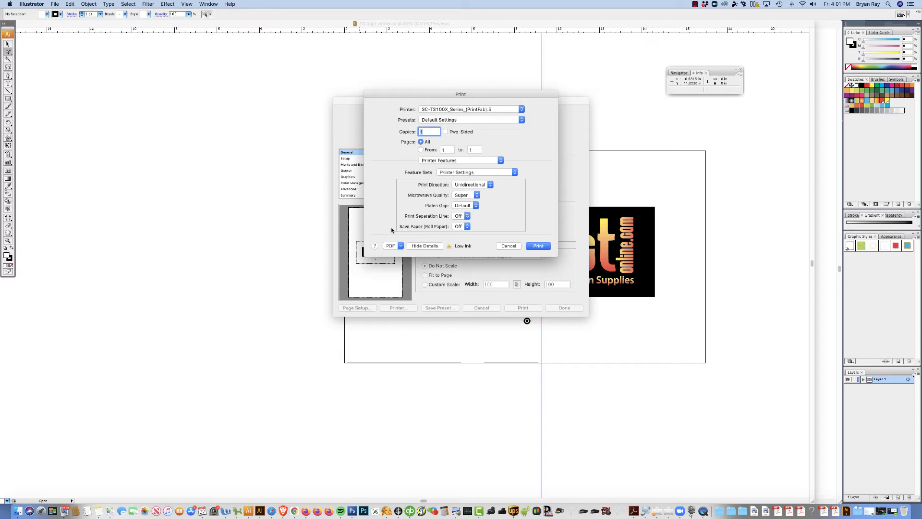
mouse_move(435, 230)
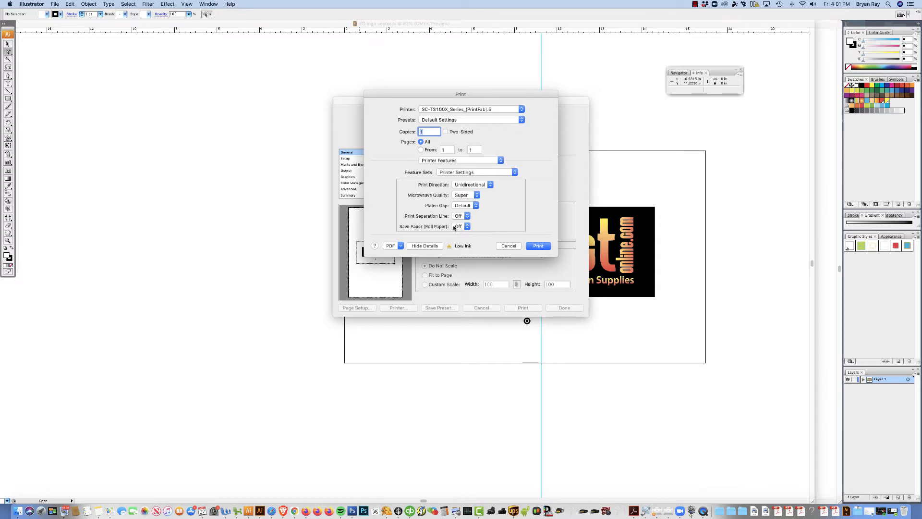
click(461, 227)
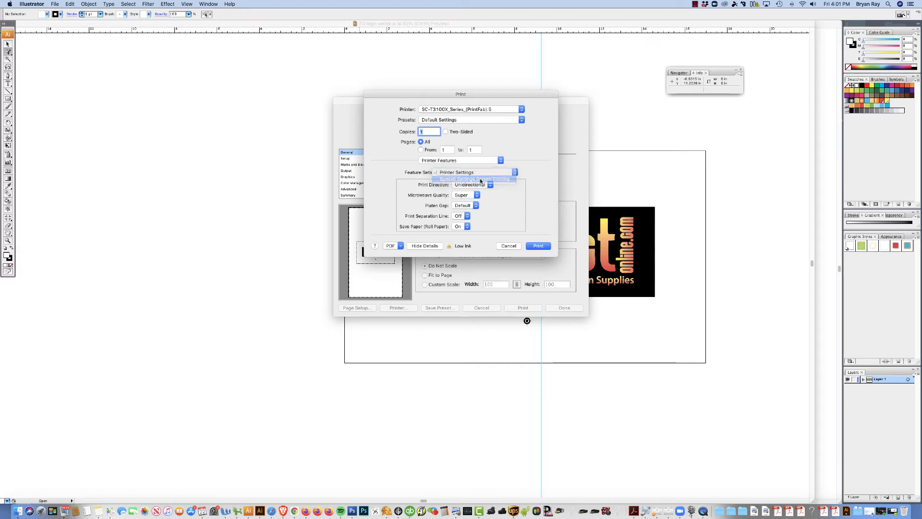
- In the Screen Printing feature set choose Multi Black halftoning and lower the screen ruling
click(473, 179)
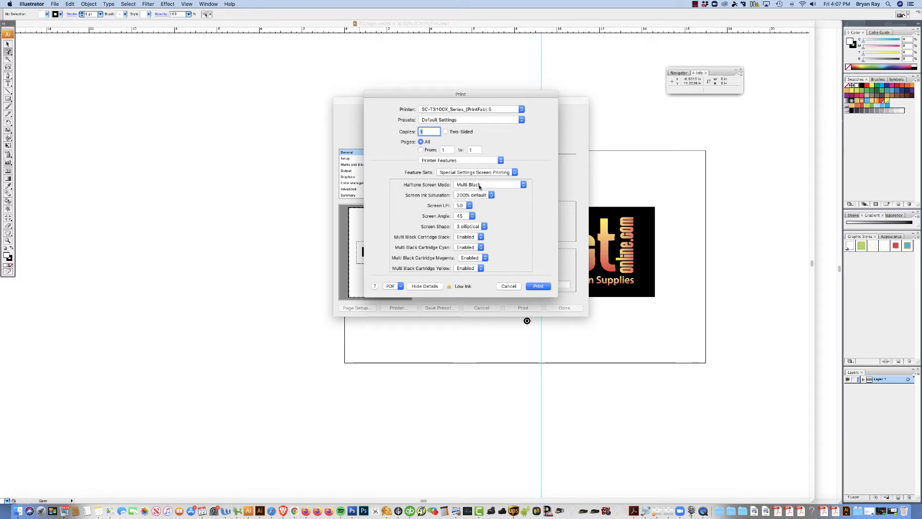
click(486, 185)
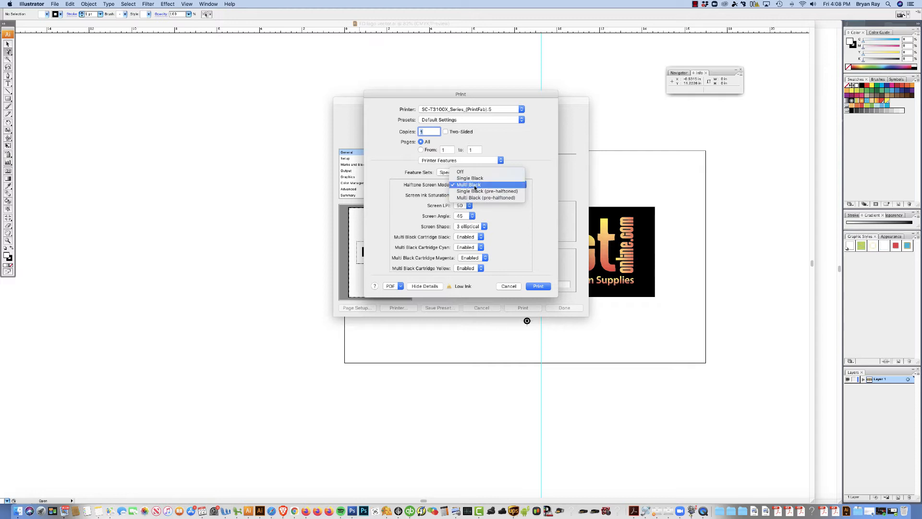
mouse_move(486, 190)
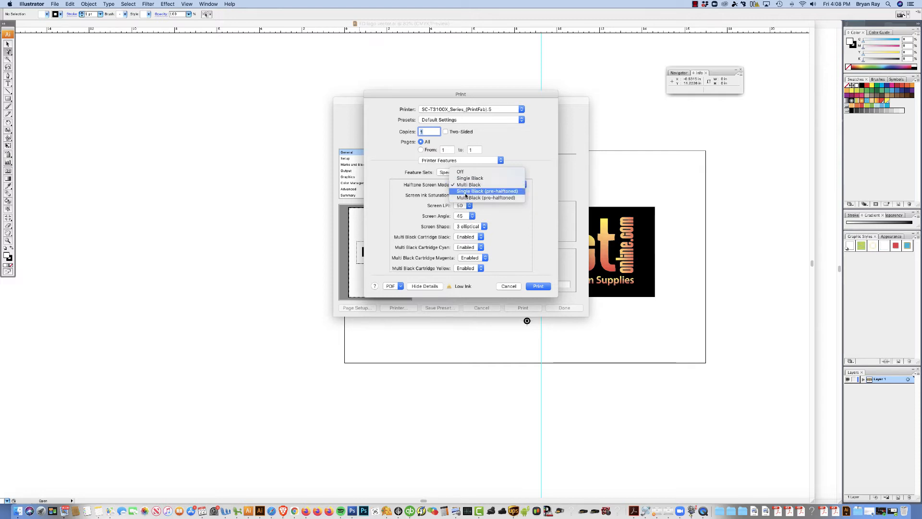
click(486, 197)
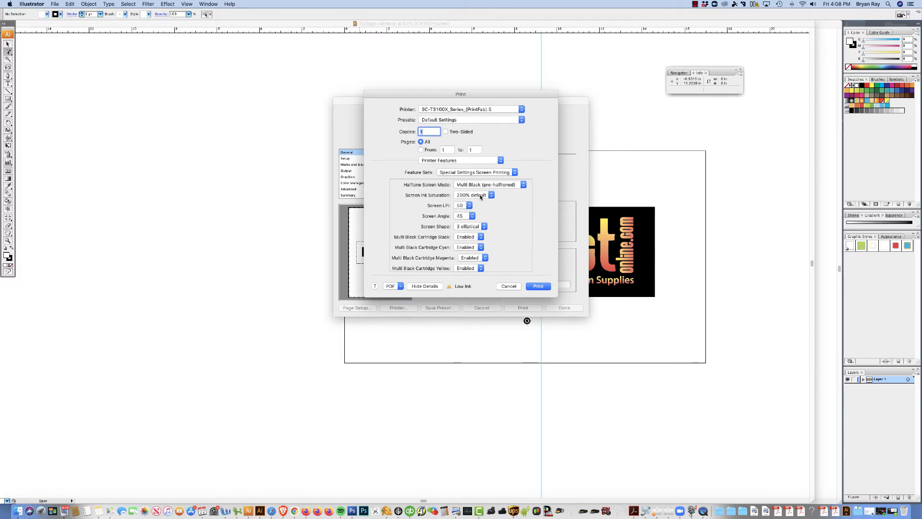
click(488, 184)
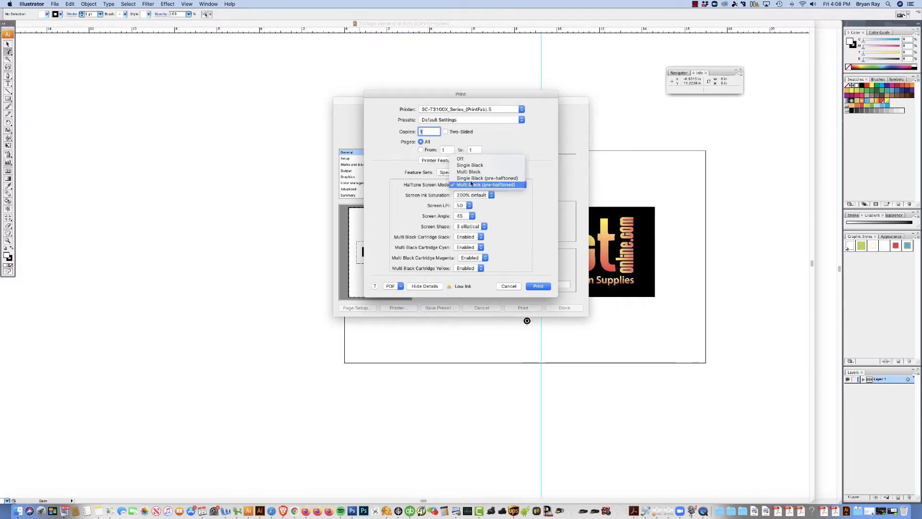
click(470, 171)
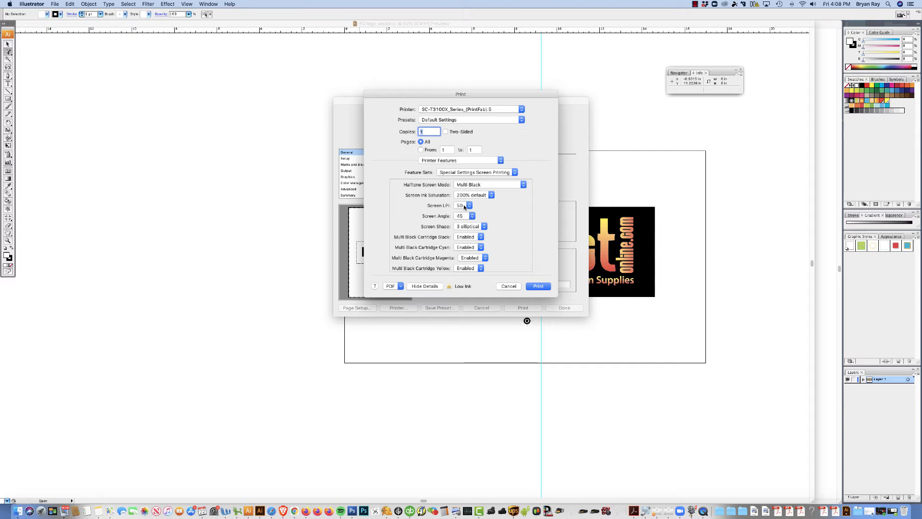
click(468, 205)
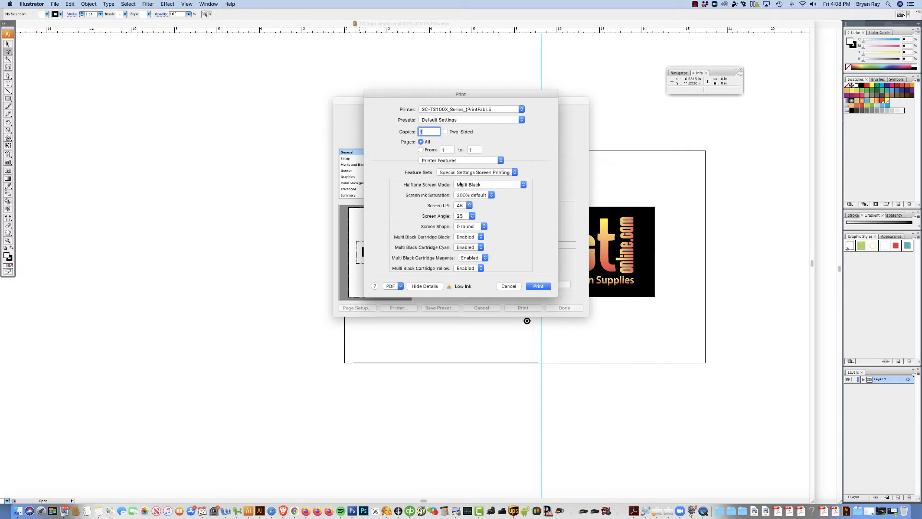
- Close the print sheet and go to the Output options to reopen the printer settings
click(487, 184)
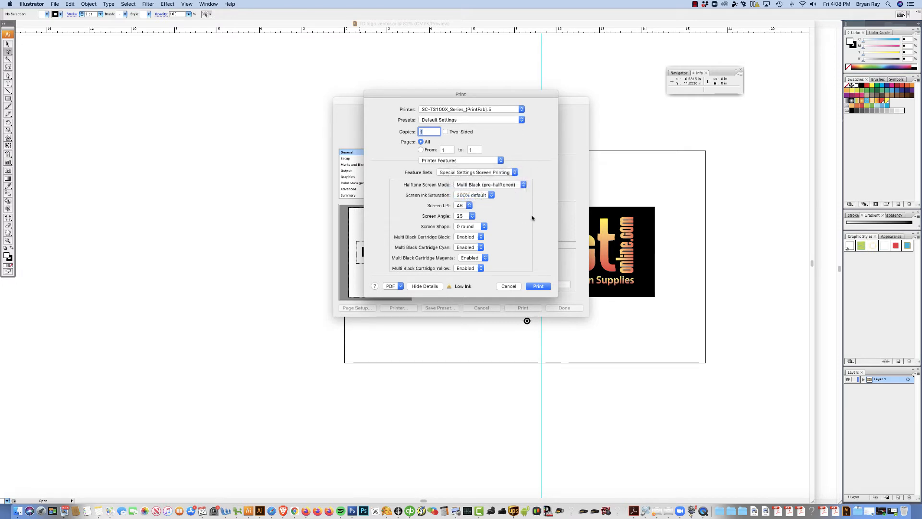
click(423, 286)
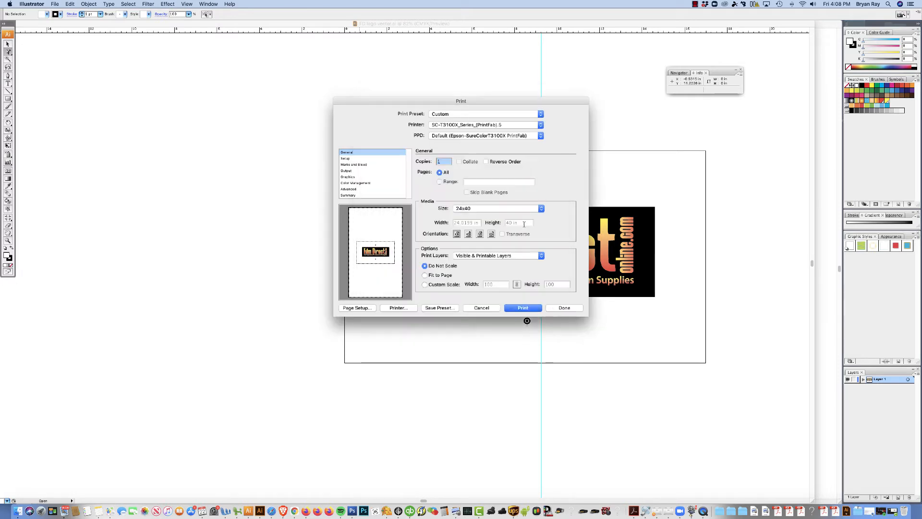
click(347, 171)
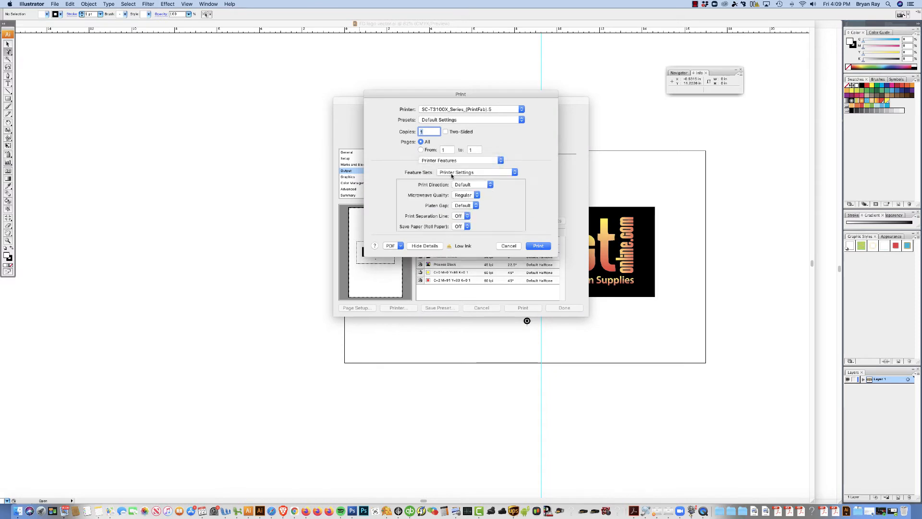
- Return to the Screen Printing features and choose Multi Black halftoning
click(460, 161)
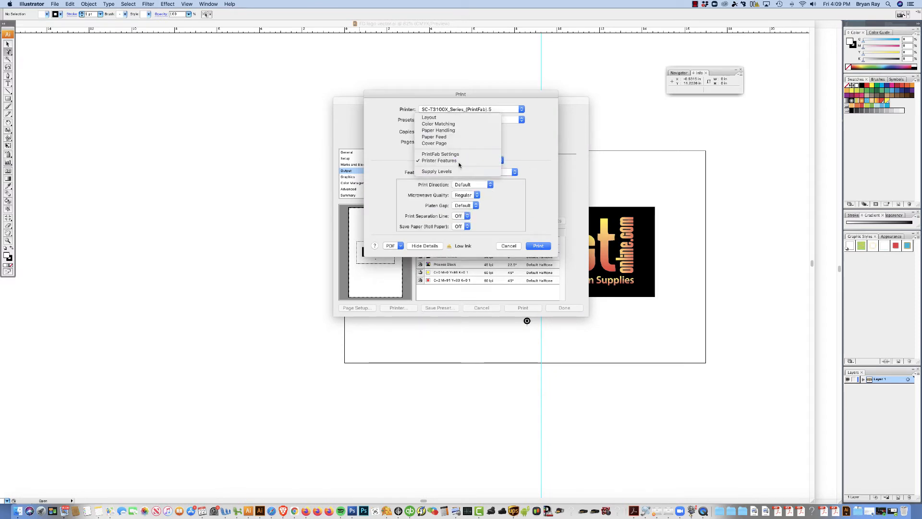
click(439, 160)
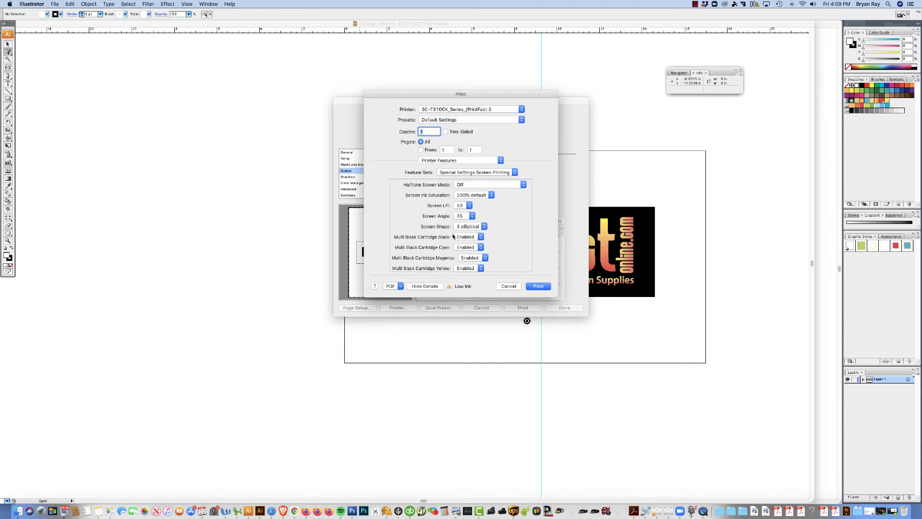
click(487, 185)
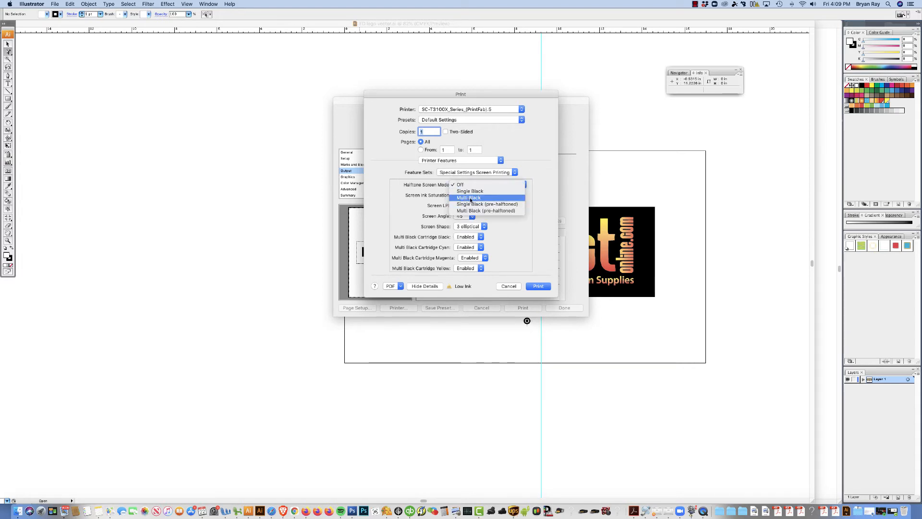
click(468, 196)
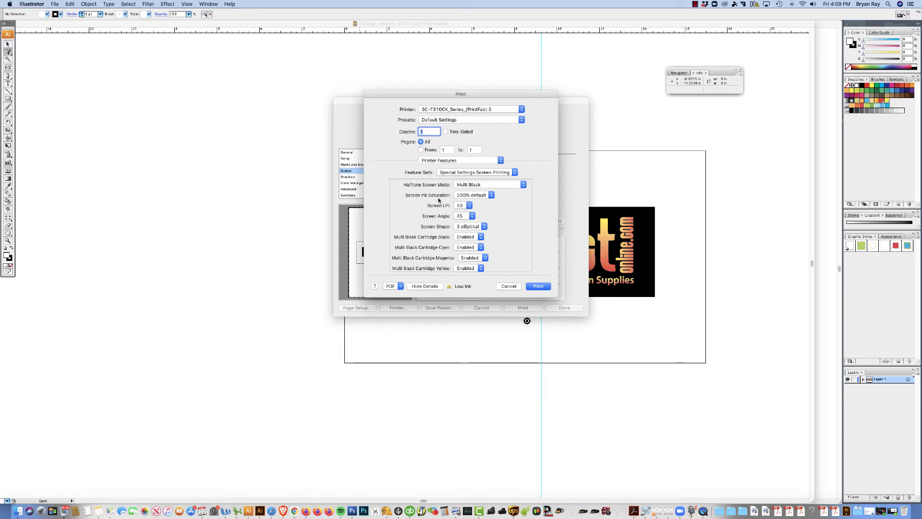
- Lower the screen ruling and make the halftone dots round
click(464, 205)
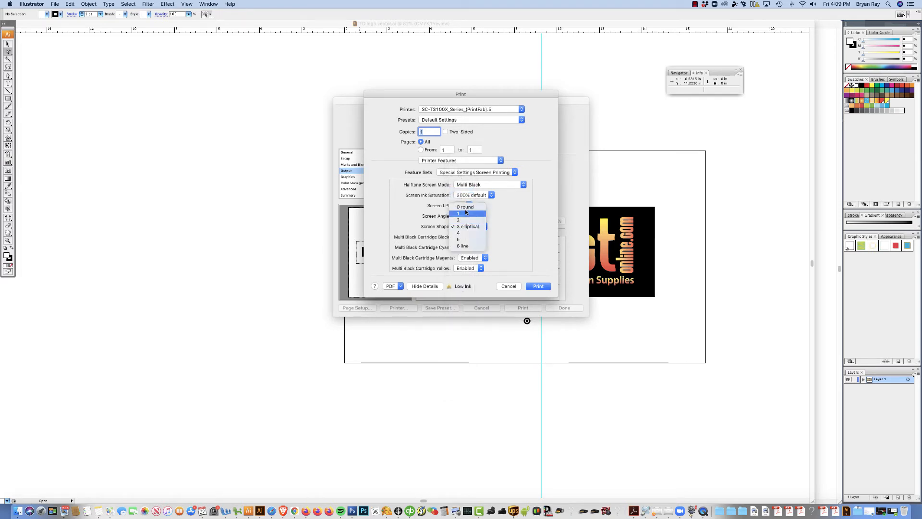
click(464, 206)
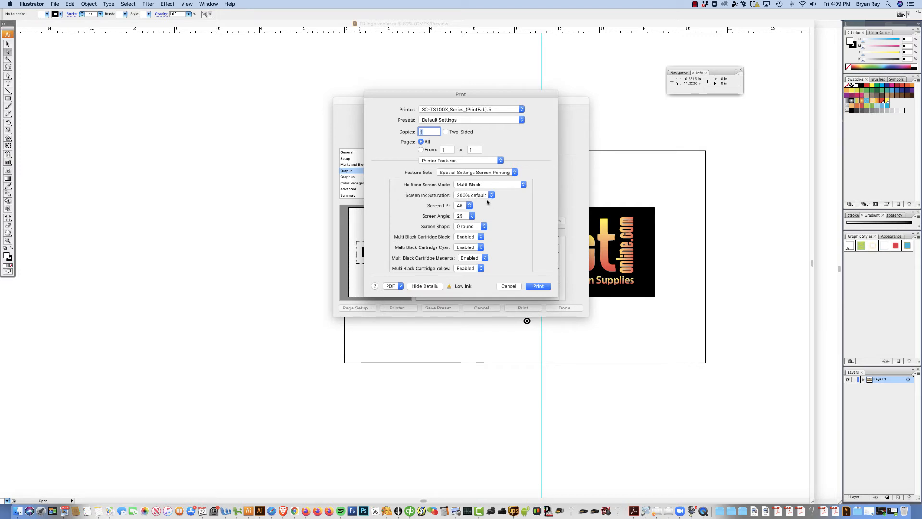
click(473, 195)
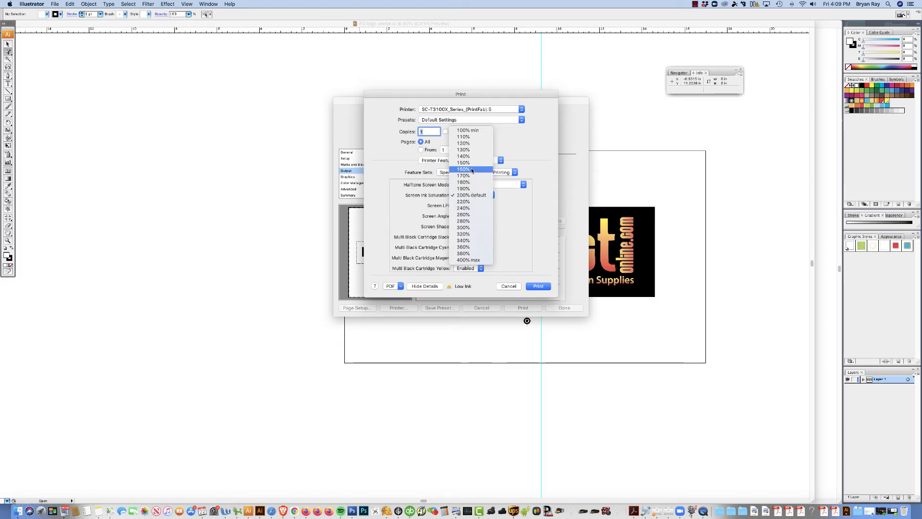
mouse_move(438, 242)
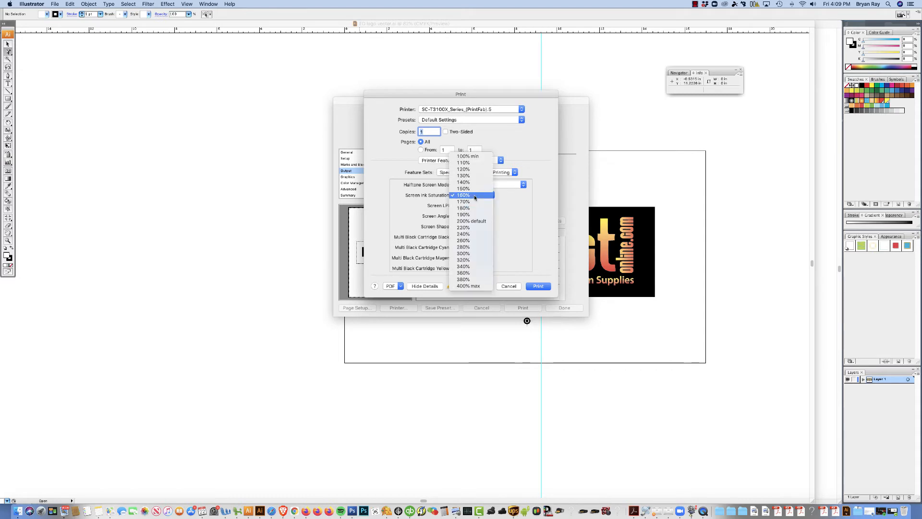
- Lower screen ink saturation from 200% to 120%, trying 160% on the way
click(463, 195)
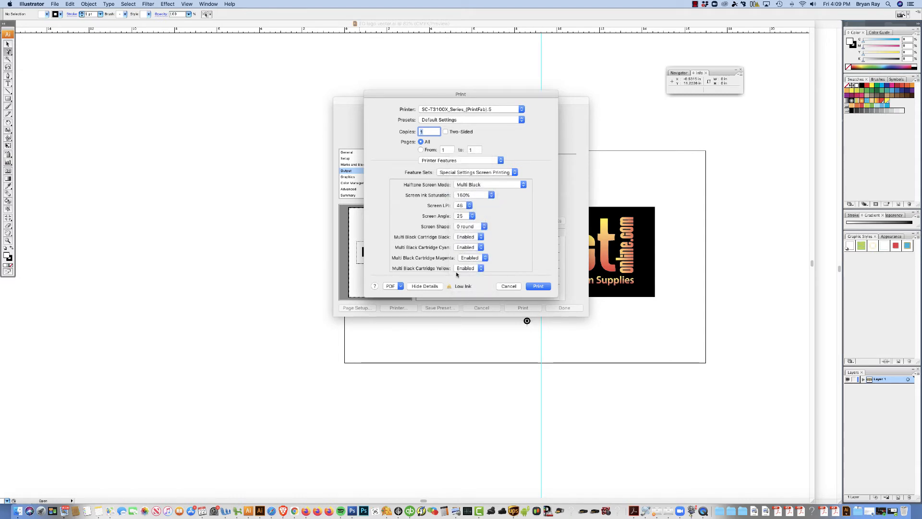
click(474, 195)
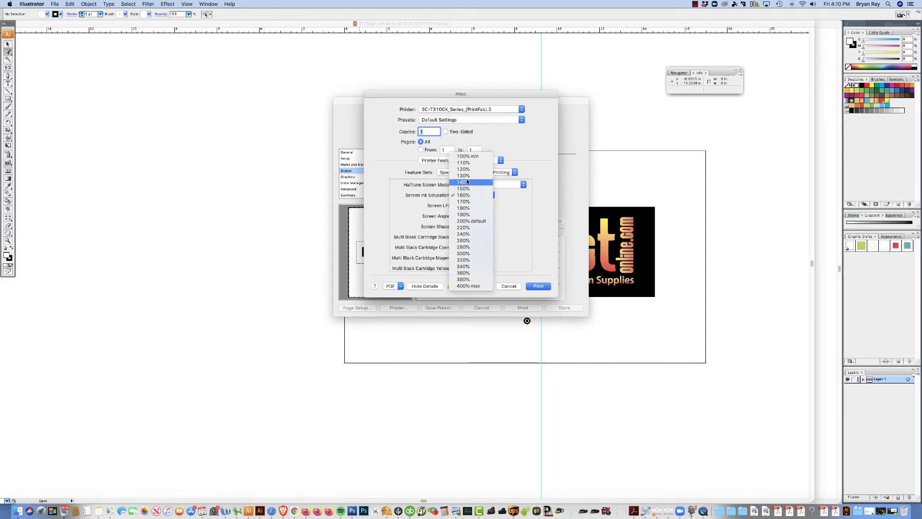
click(463, 169)
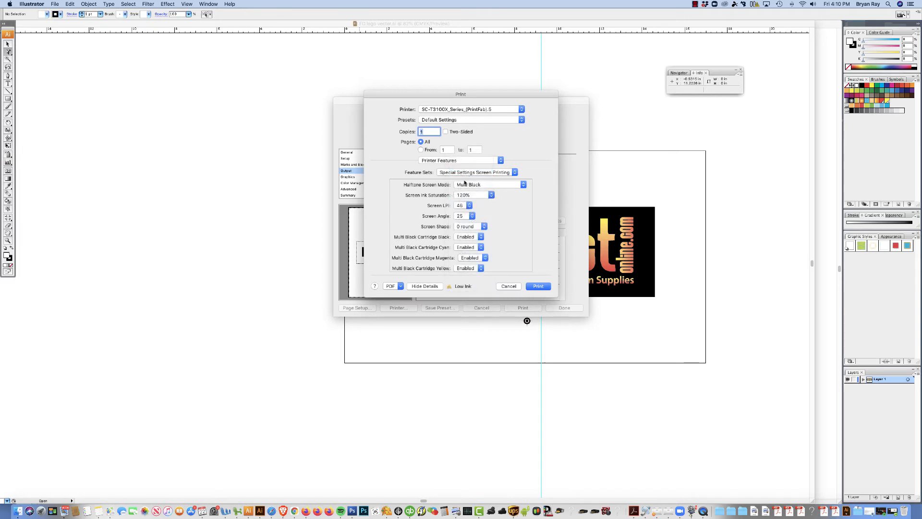
click(473, 195)
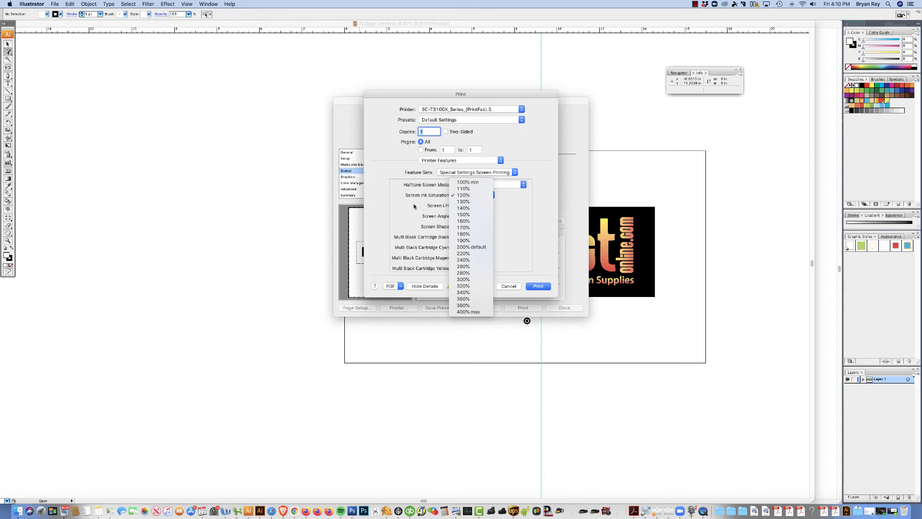
click(463, 194)
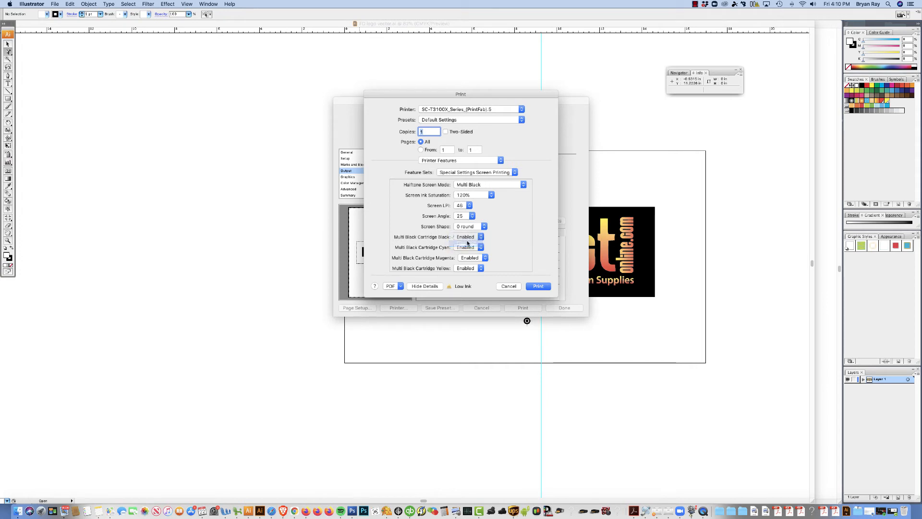
click(469, 237)
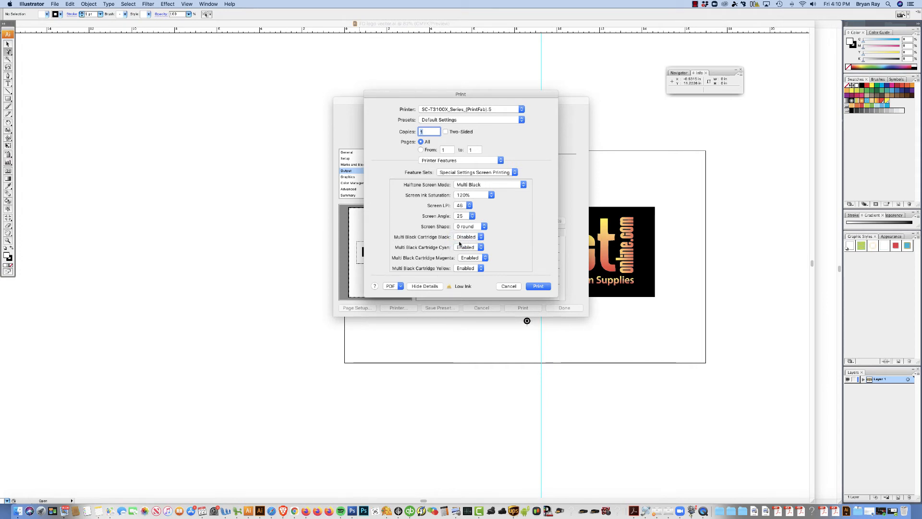
click(469, 257)
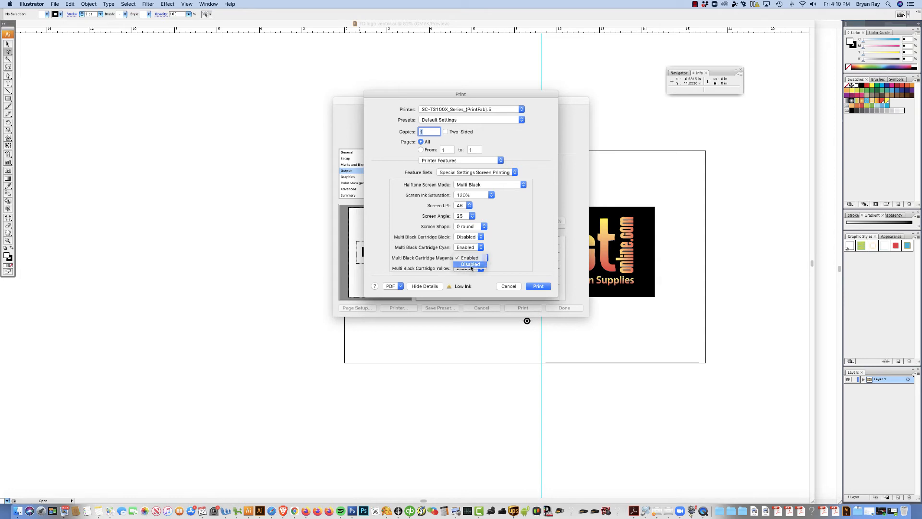
click(471, 263)
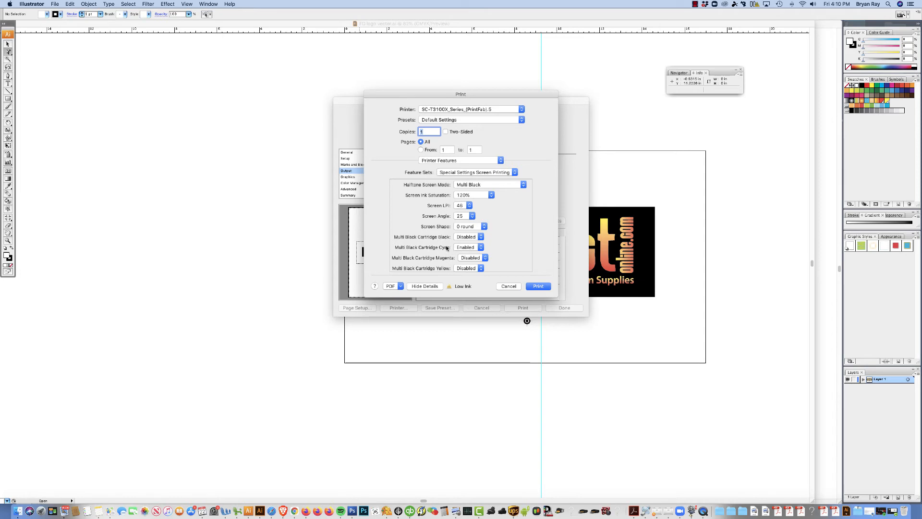
click(469, 237)
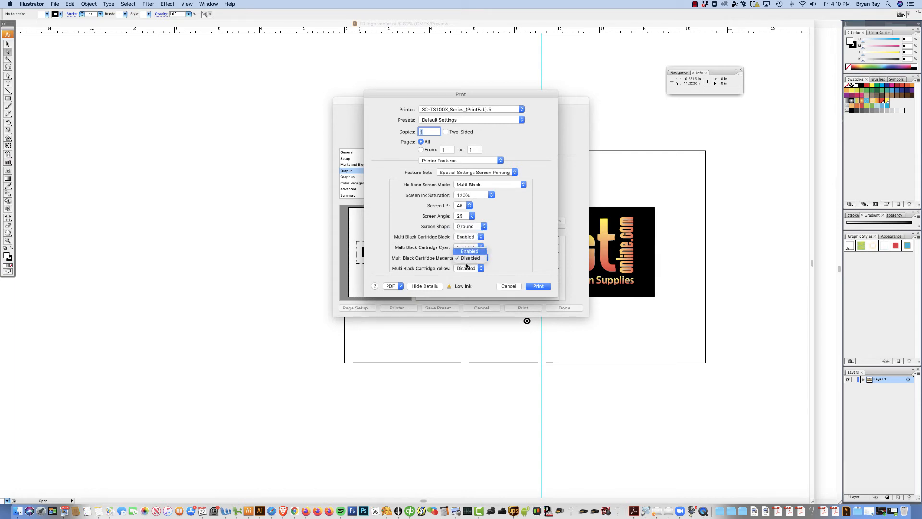
click(469, 250)
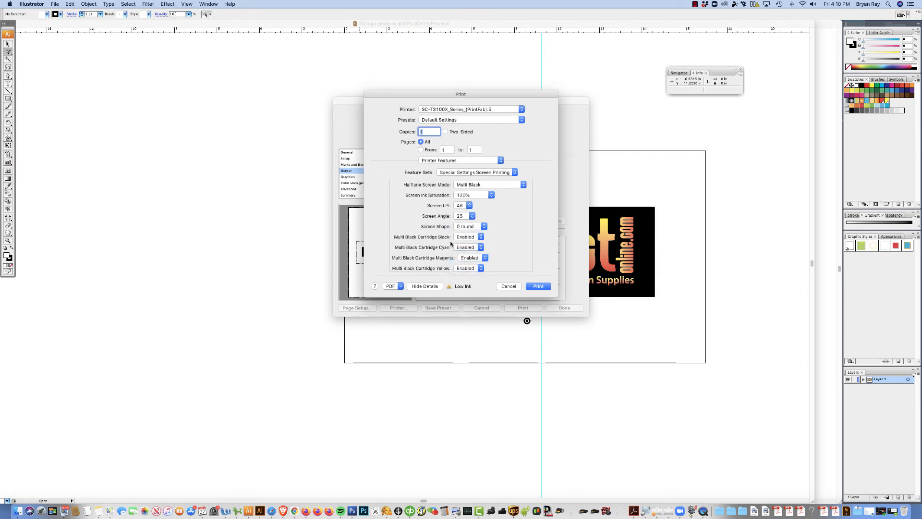
mouse_move(479, 201)
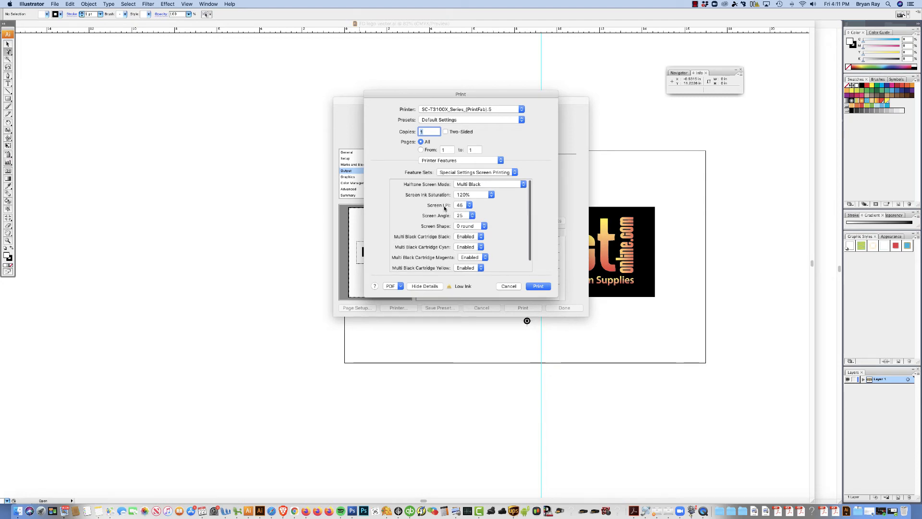
- Set screen ink saturation to 150% and start saving the settings as a preset
click(474, 193)
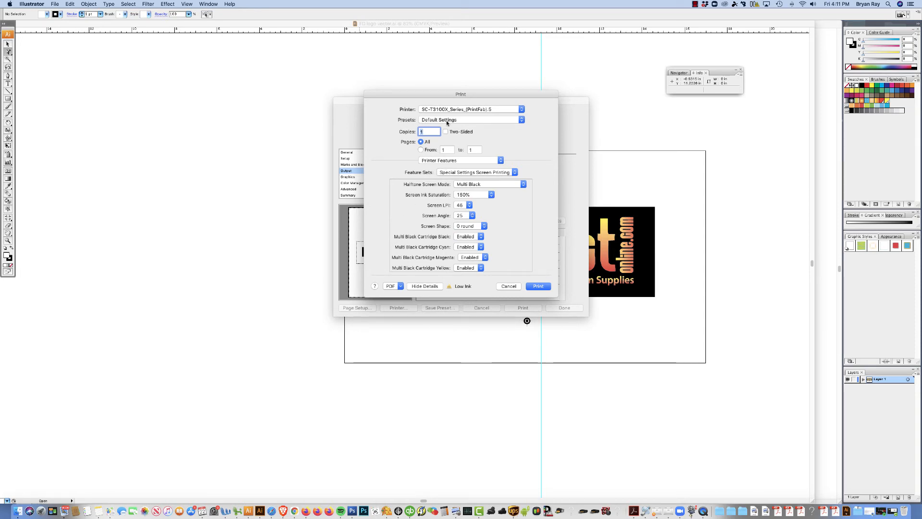
click(470, 119)
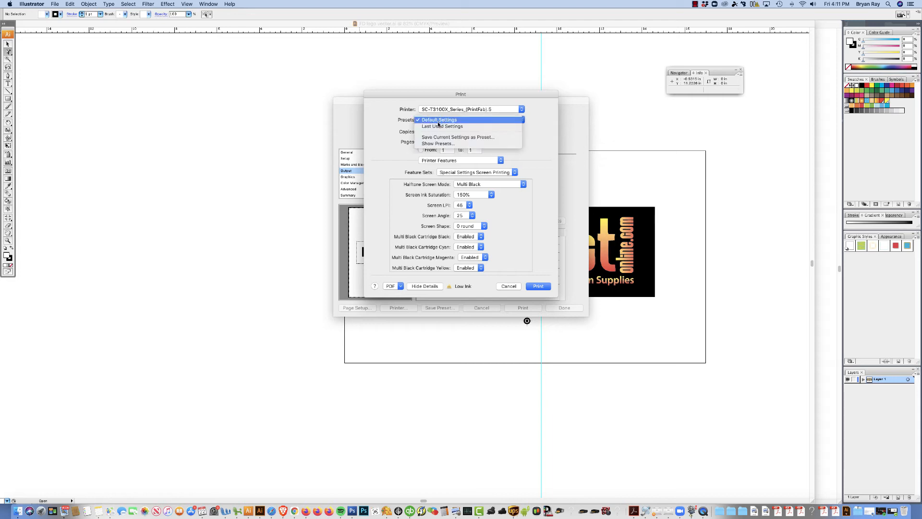
mouse_move(457, 138)
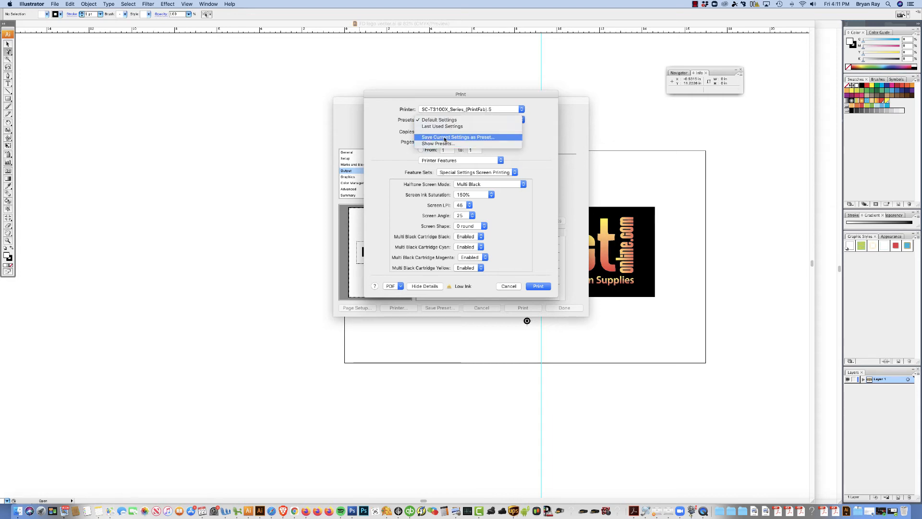
click(458, 137)
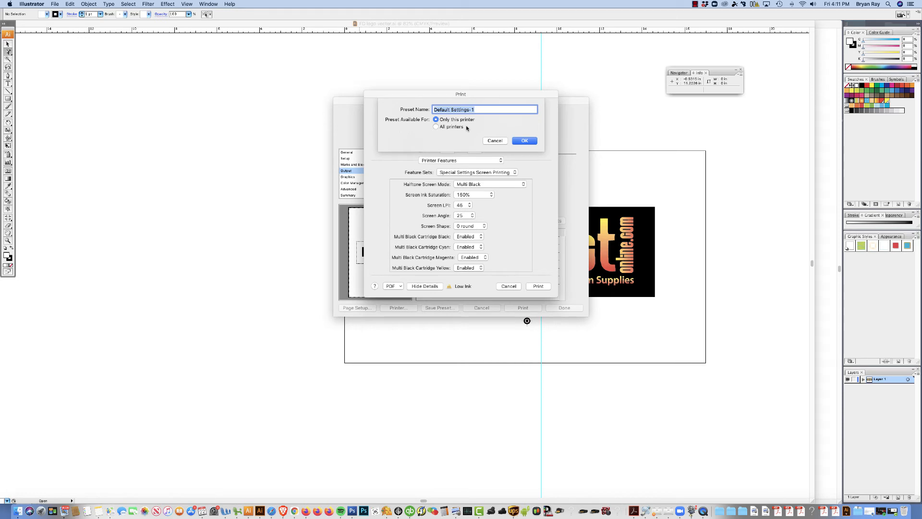
- Enter the preset name "t3170x, 46, 25mk", correcting a mistyped character along the way
text(1317)
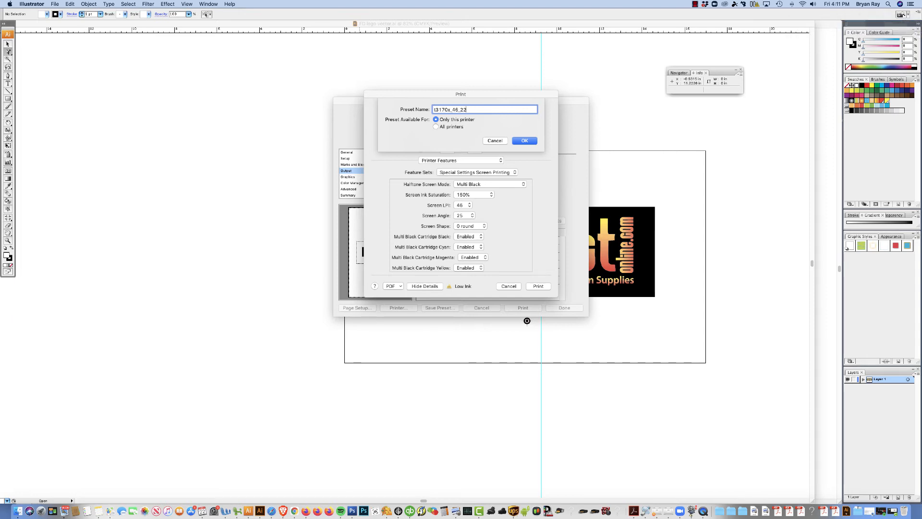
key(backspace)
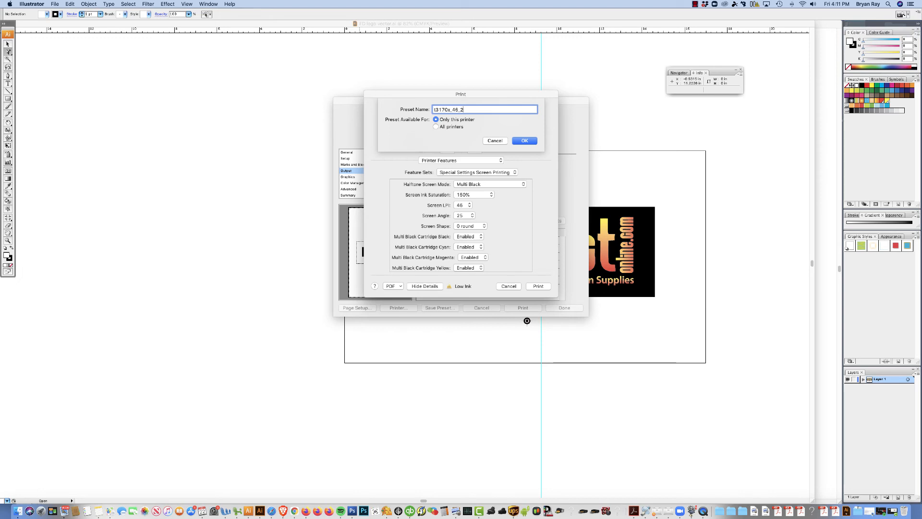
text(6)
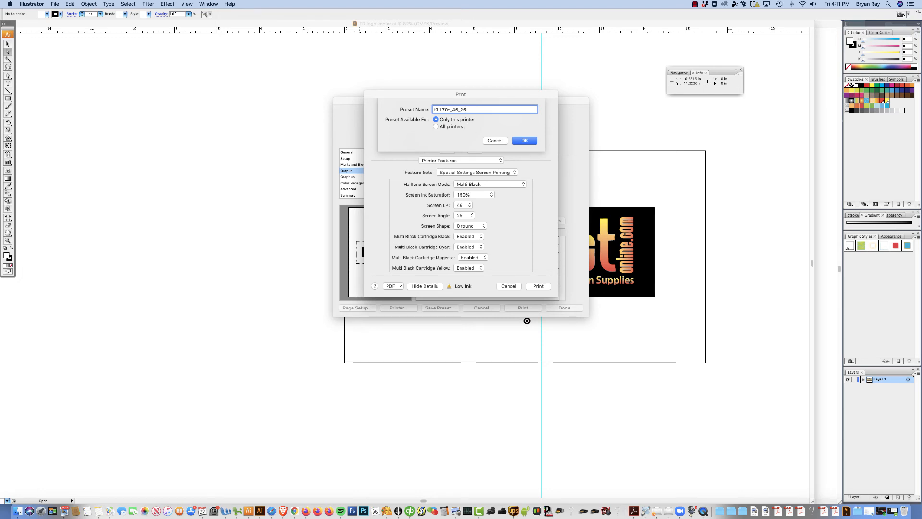
text(mk)
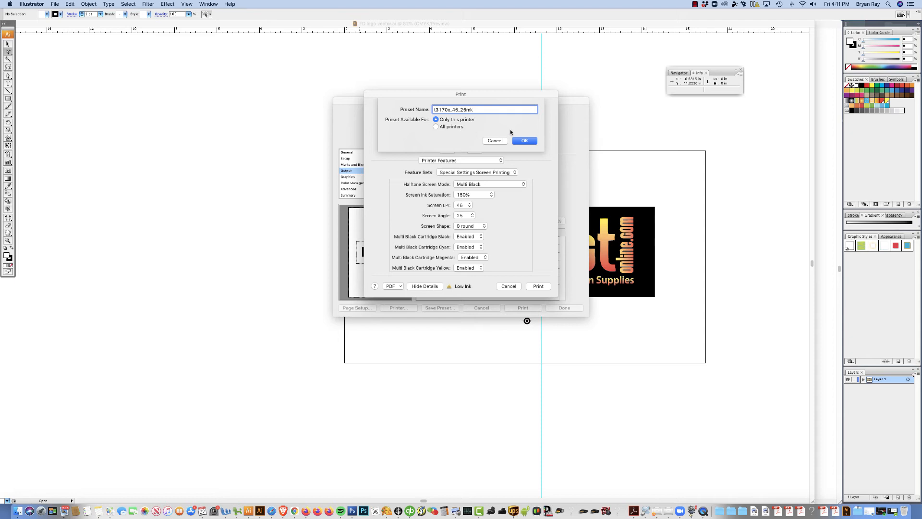
- Save the "t3170x, 46, 25mk" preset and a "-1" duplicate, keeping the copy in use
click(523, 140)
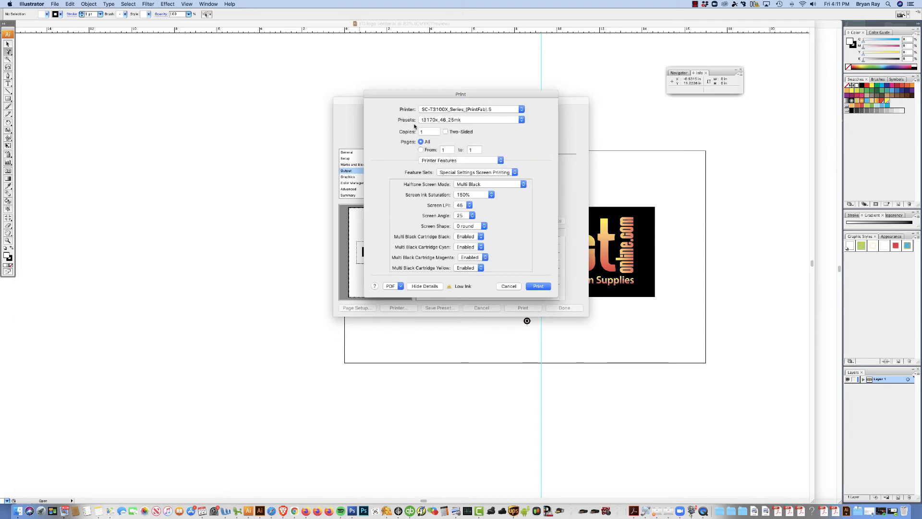
click(471, 119)
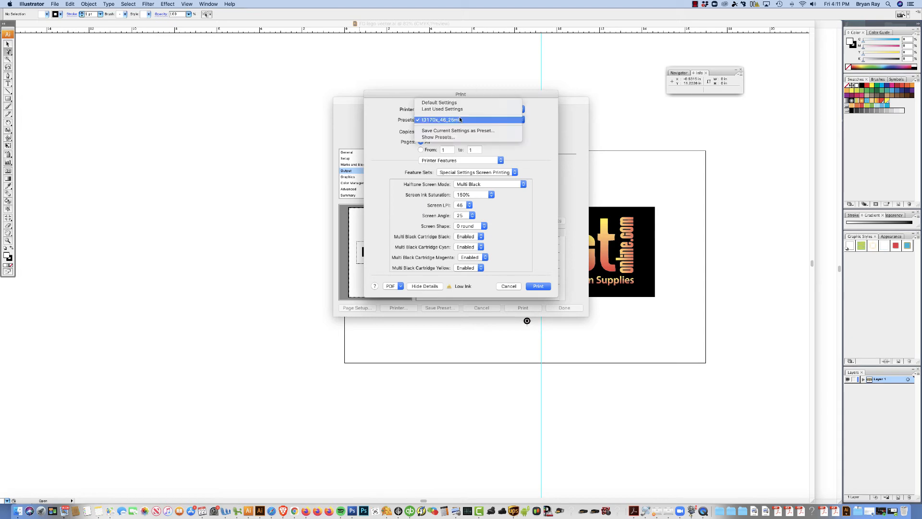
mouse_move(458, 130)
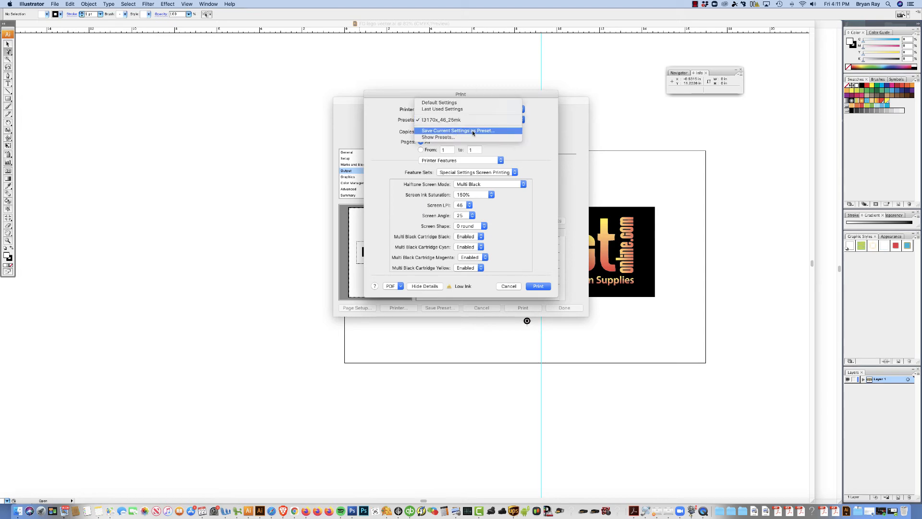
click(458, 130)
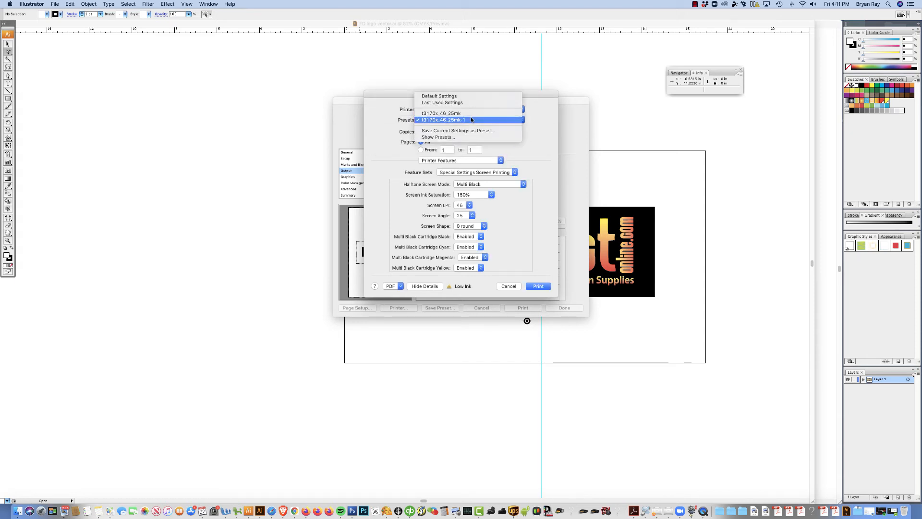
click(441, 120)
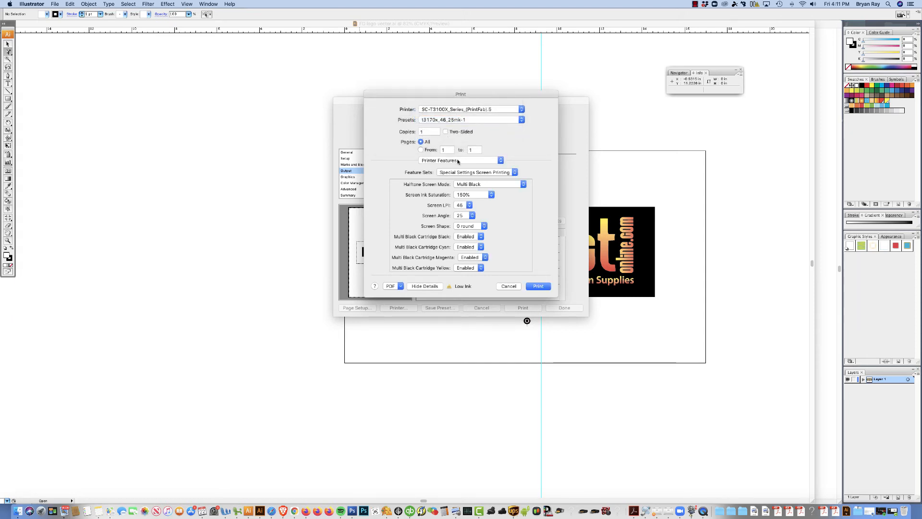
- Set screen ruling to 50 LPI and save it as preset "t3170x, 50, 25mk-1"
click(465, 205)
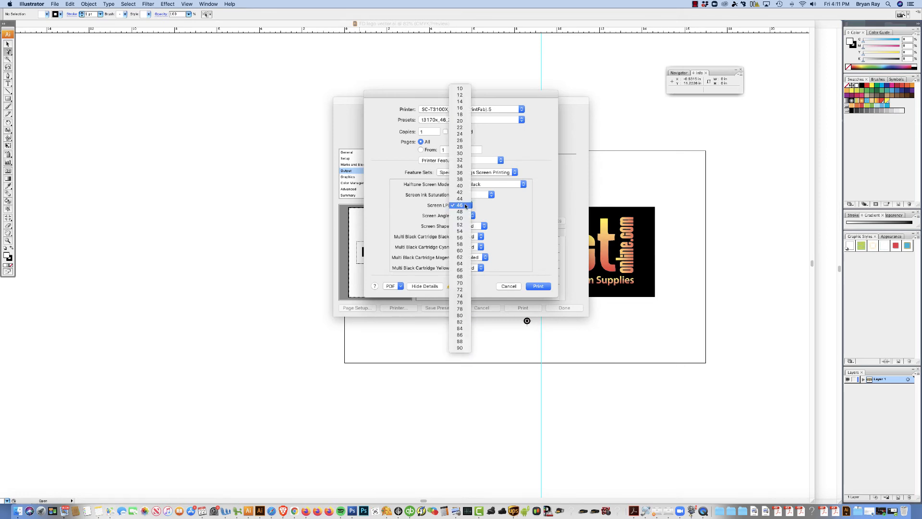
click(459, 222)
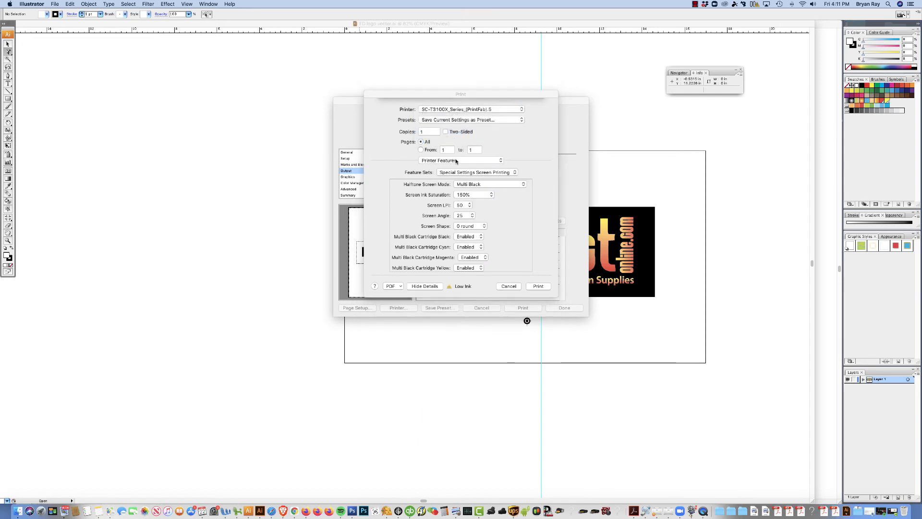
click(470, 119)
text(t3170x_50_25mk-1-1)
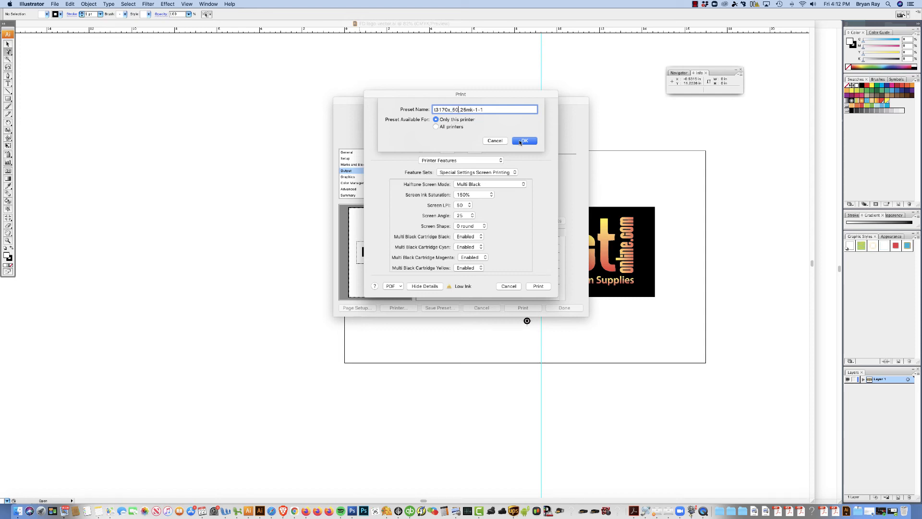
click(522, 141)
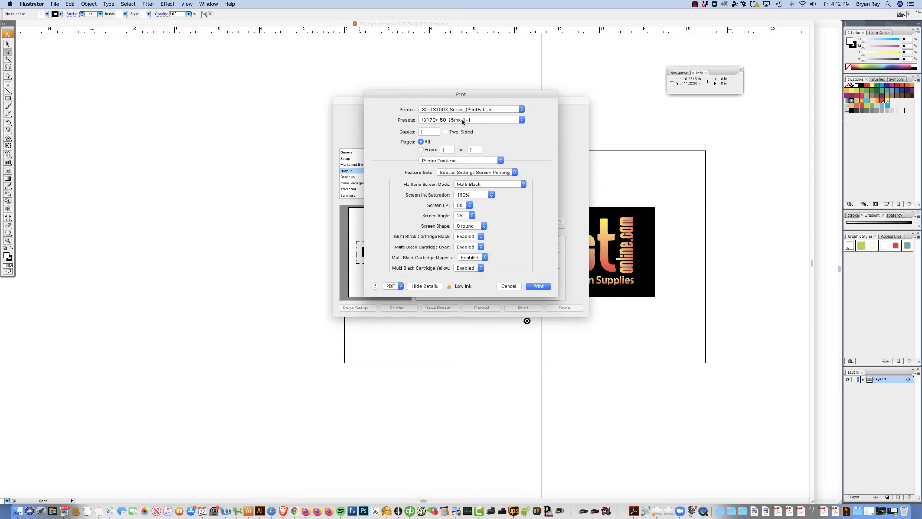
- Save the current 50 LPI settings again as a "-1-1" preset copy now in use
click(470, 120)
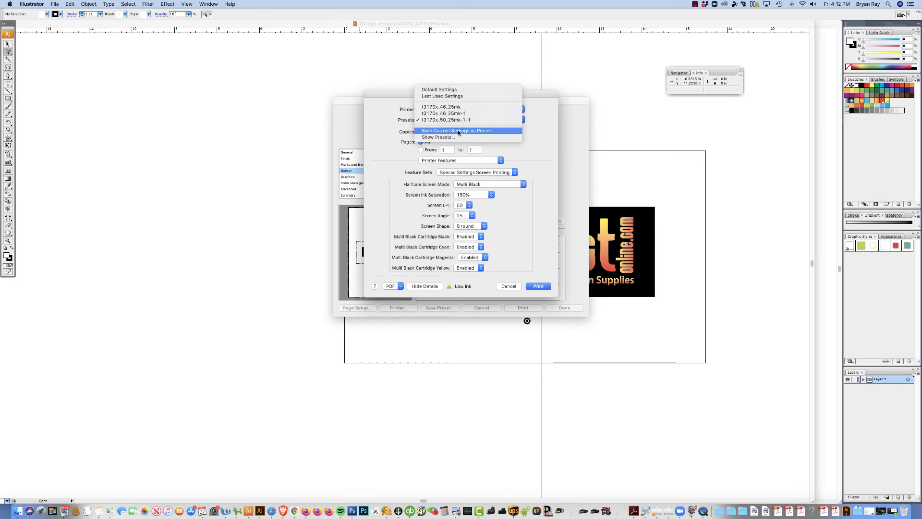
click(459, 130)
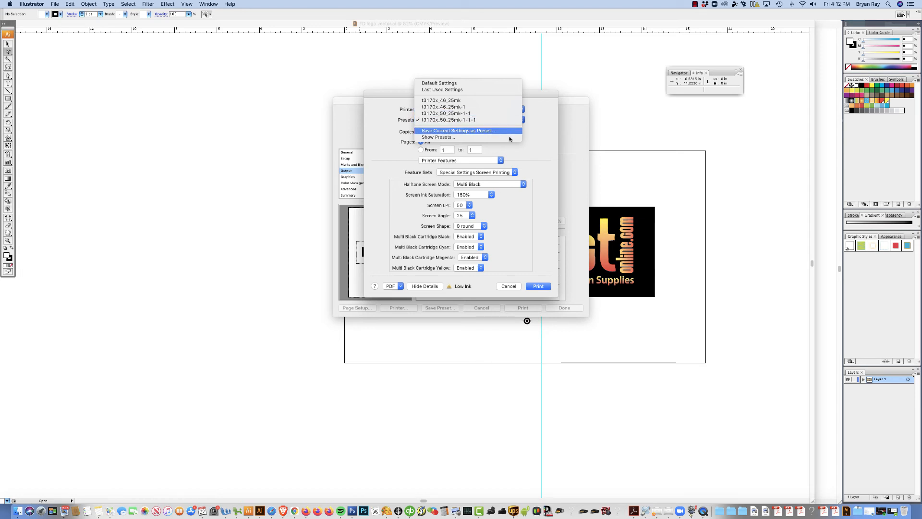
click(471, 119)
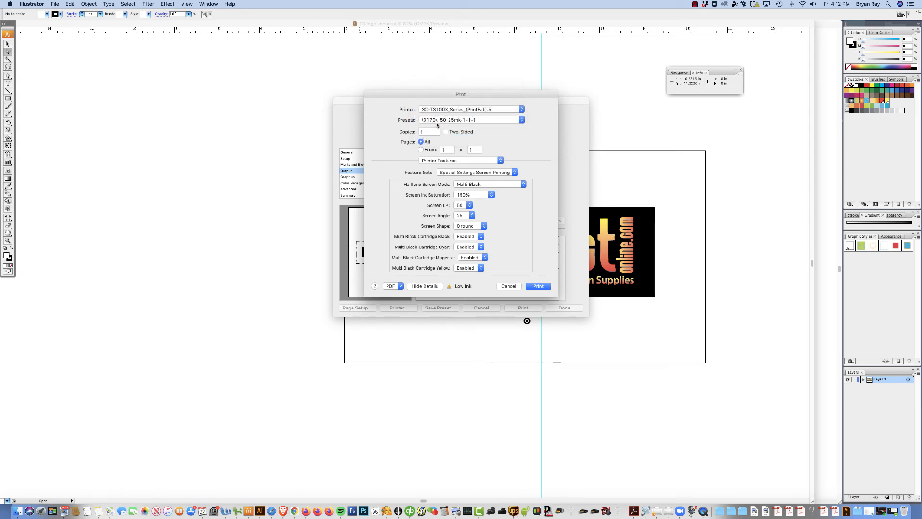
mouse_move(639, 174)
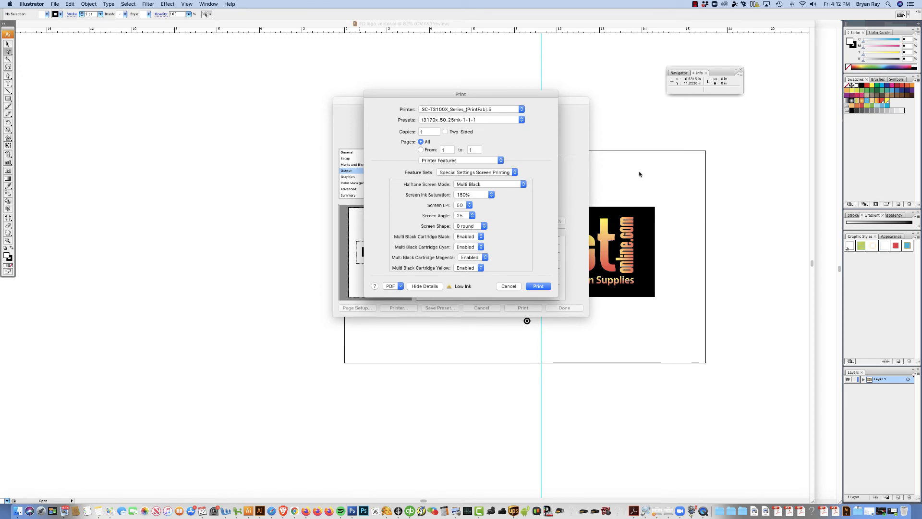
- Reapply the newly saved t3170x 50 LPI preset from the Presets list
click(468, 120)
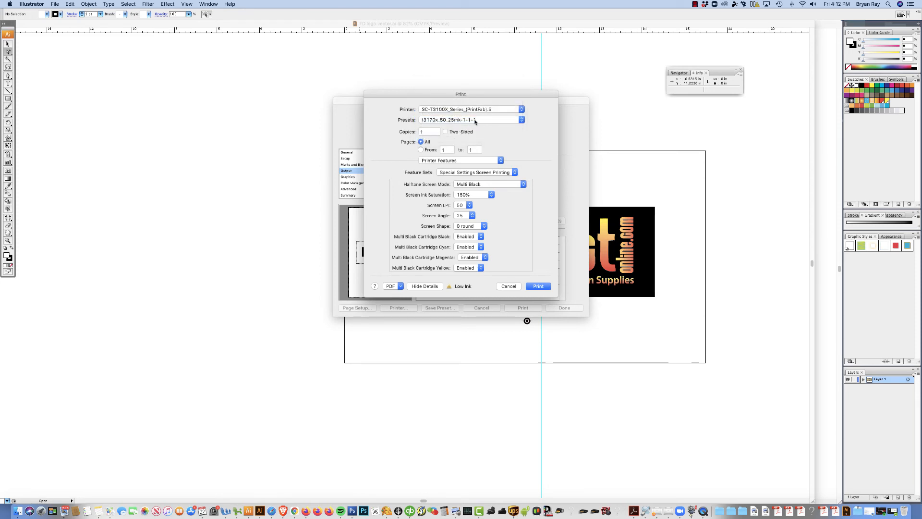
text(-1)
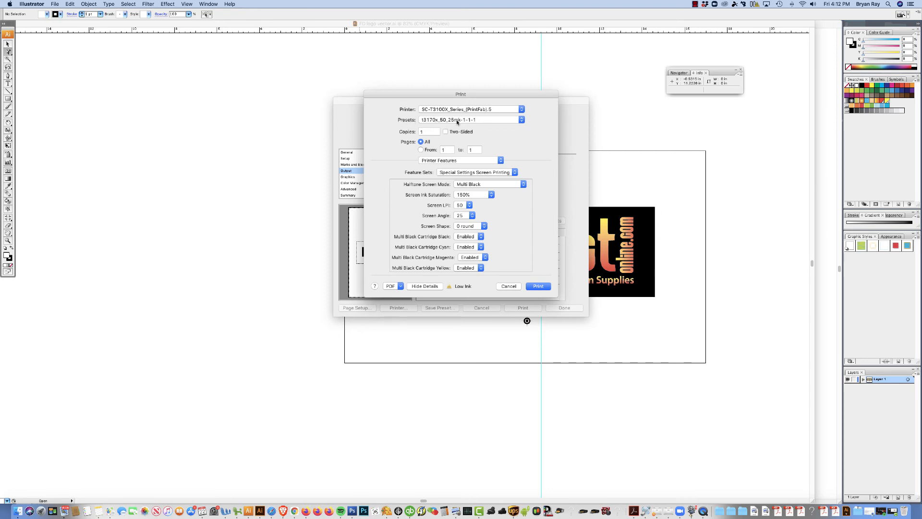
click(471, 119)
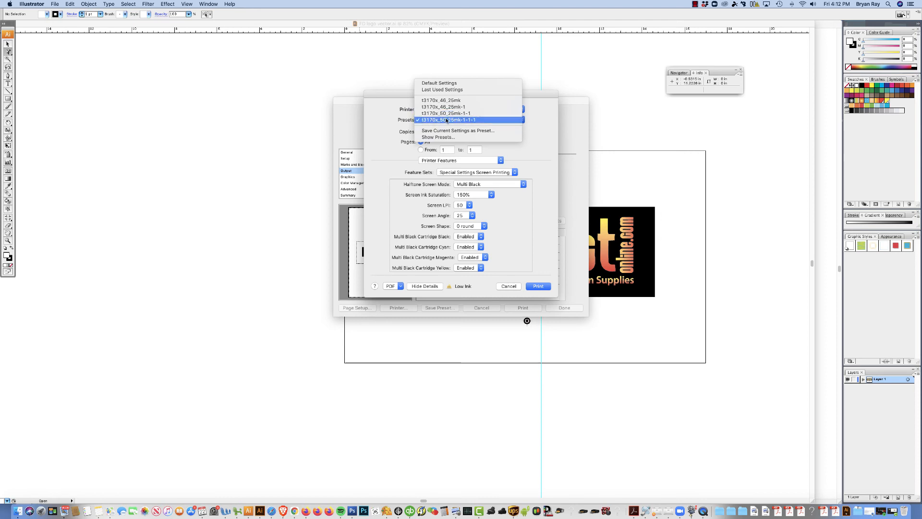
click(449, 120)
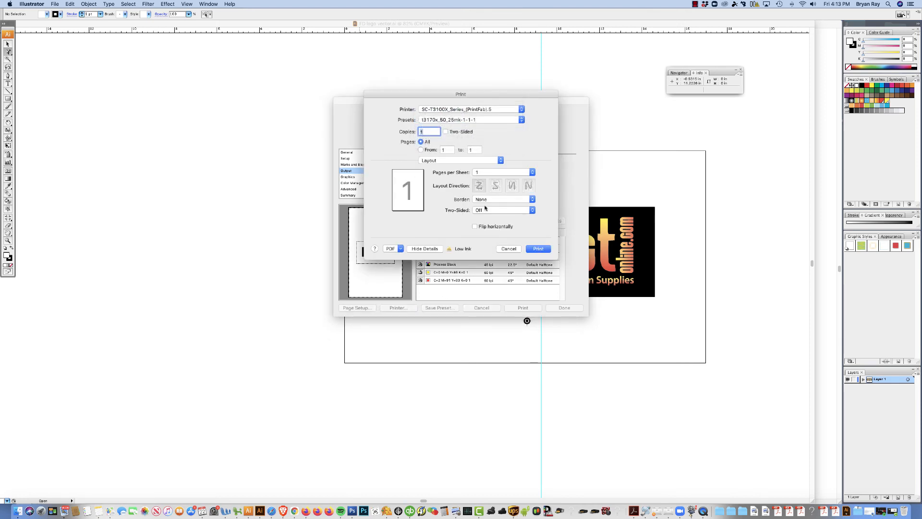
- Close the system print sheet and show Illustrator's General print settings with media sizes
click(424, 248)
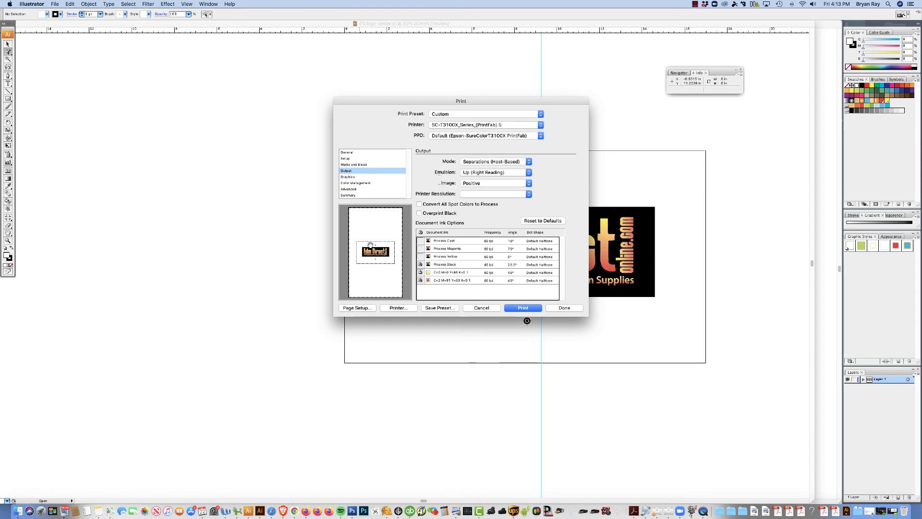
click(347, 152)
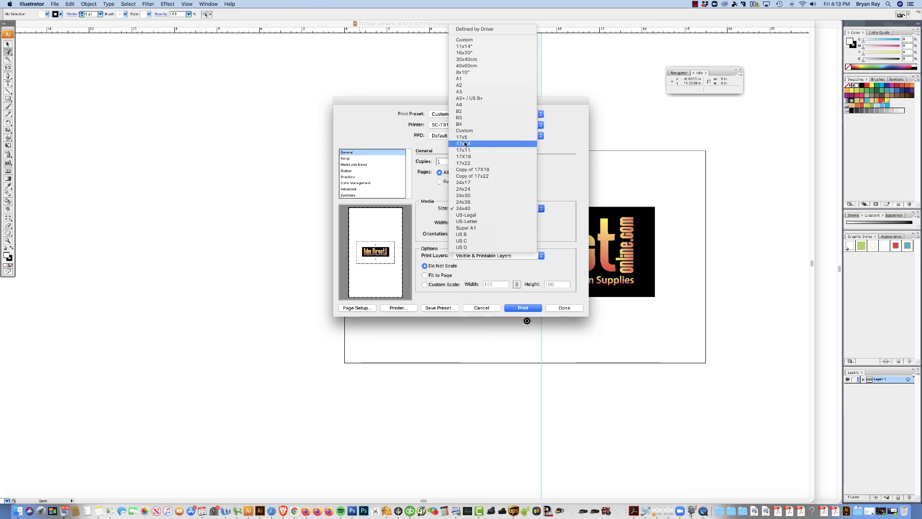
- Keep the 24x40 media size and switch to PrintFab Toolbox's printer list
click(464, 208)
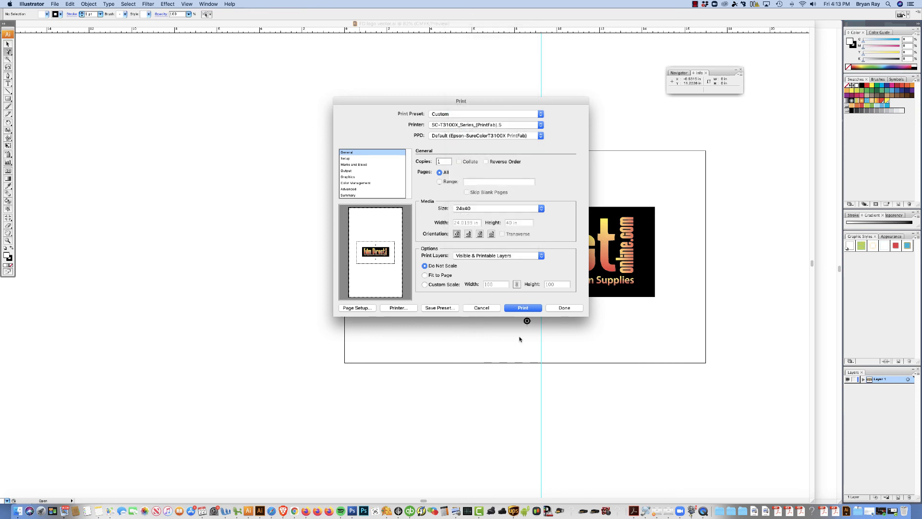
click(481, 307)
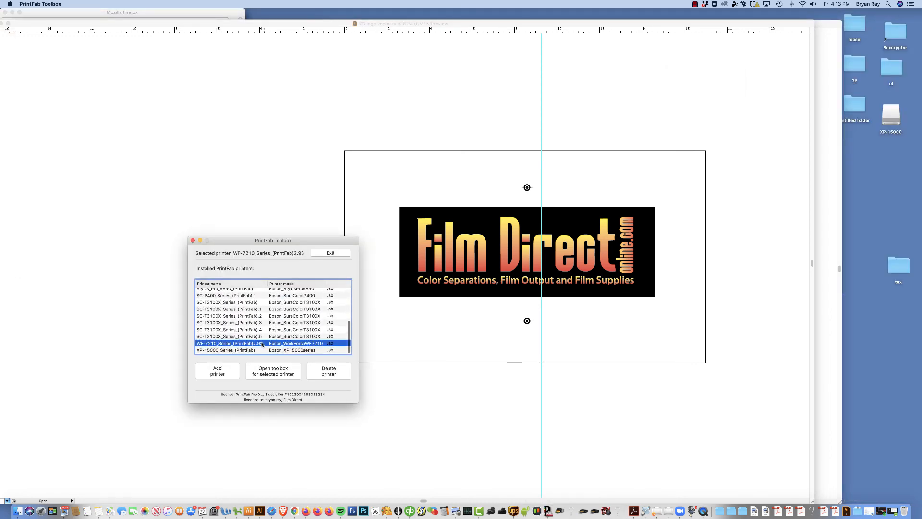
- Show the Custom Page Definitions for the SC-T3100X_Series_(PrintFab).5 printer
click(230, 336)
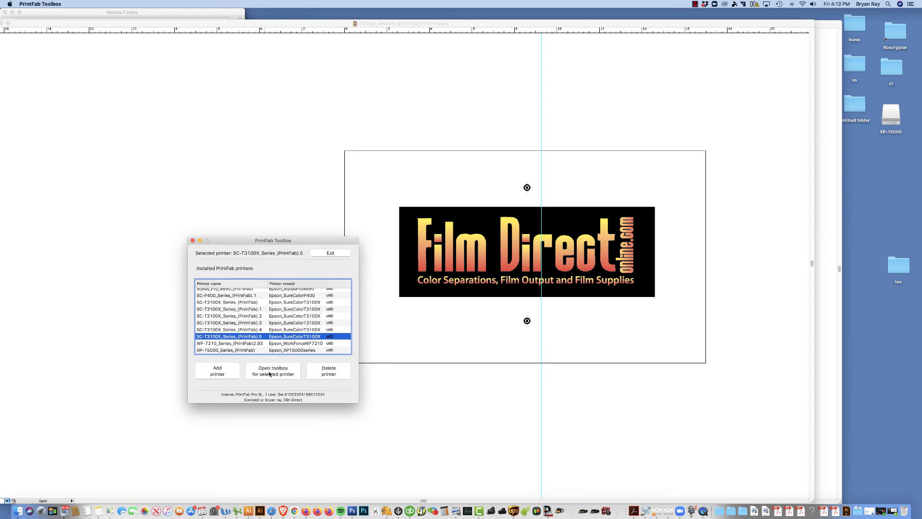
click(272, 371)
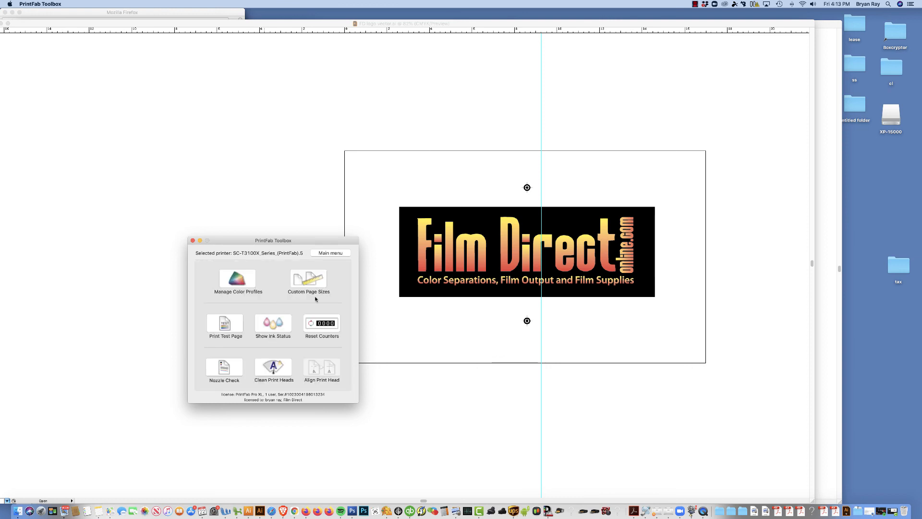
click(308, 279)
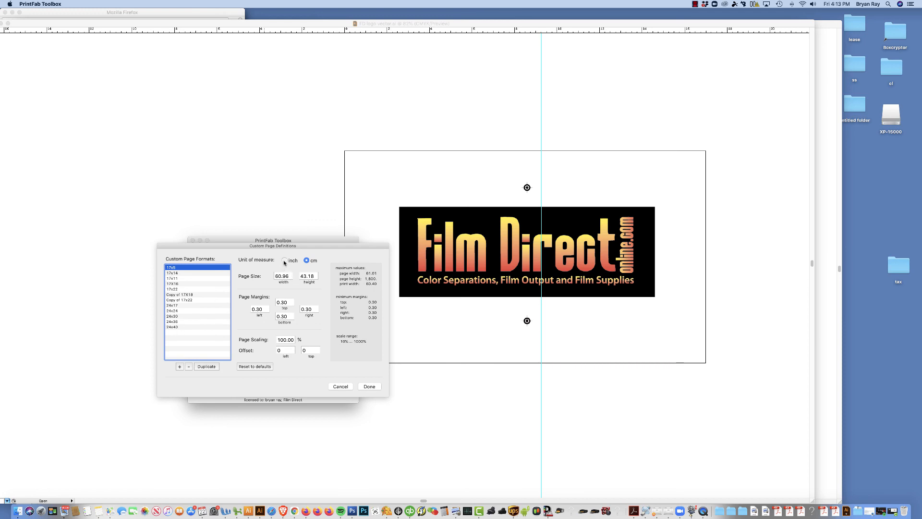
- Add a new custom page format in inches named 24x50 with height 50
click(284, 260)
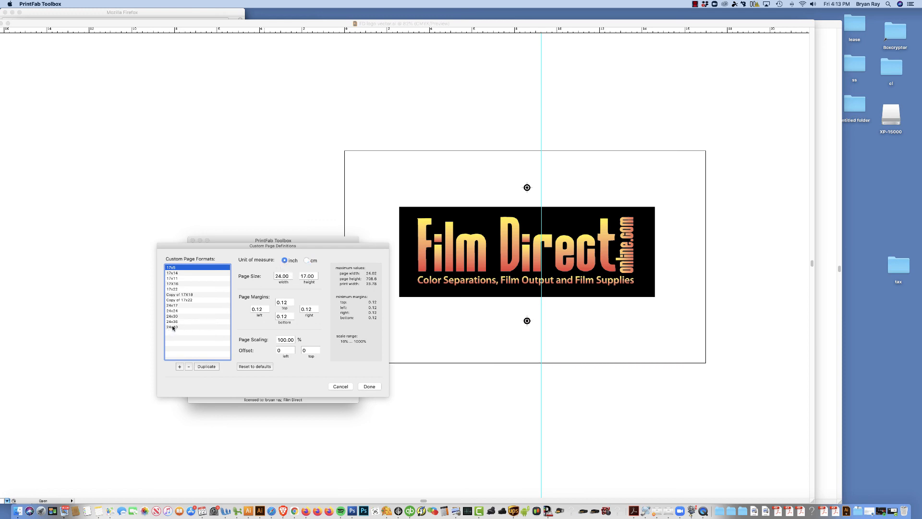
click(179, 366)
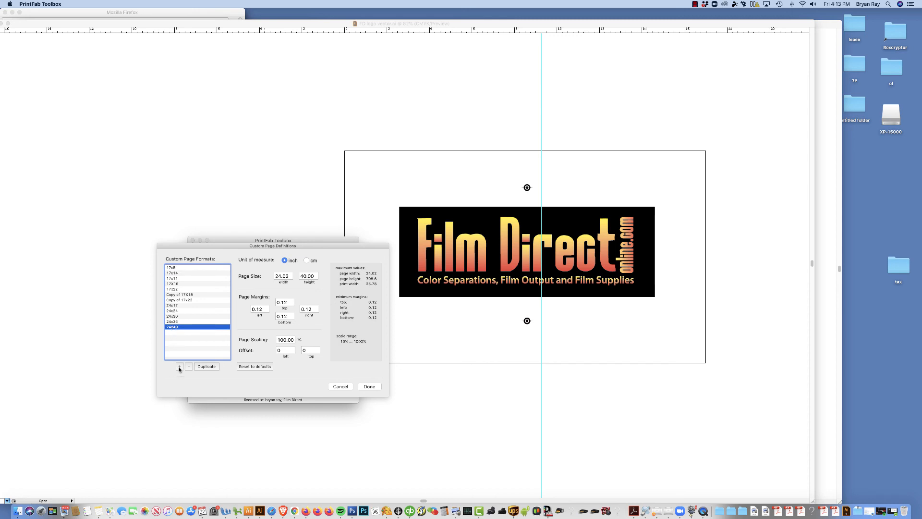
click(180, 366)
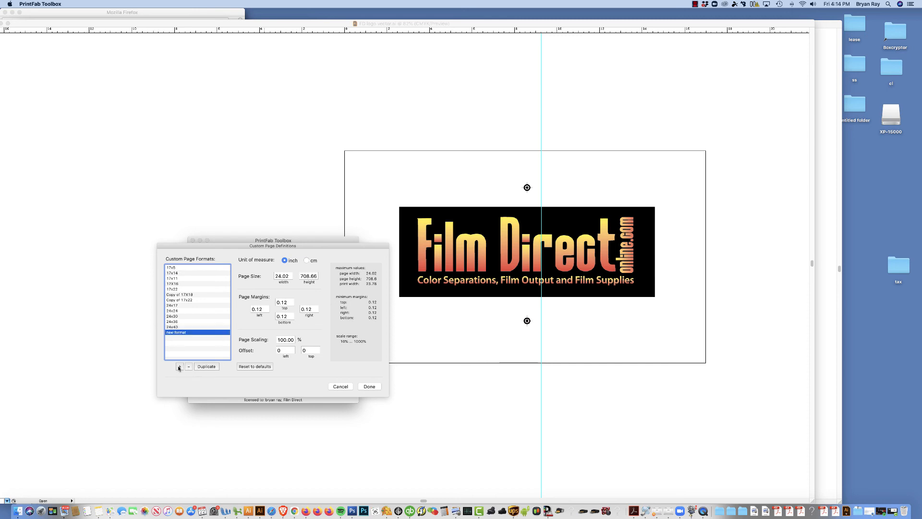
double_click(175, 332)
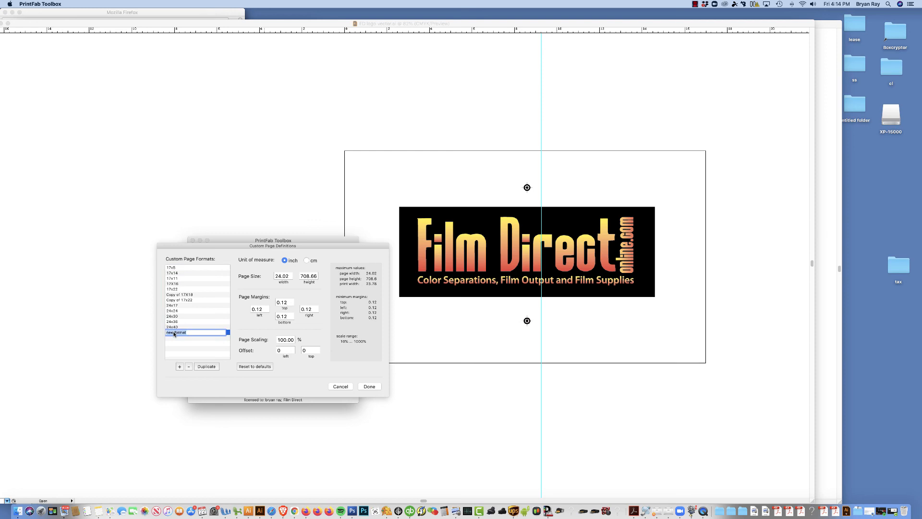
text(24x50)
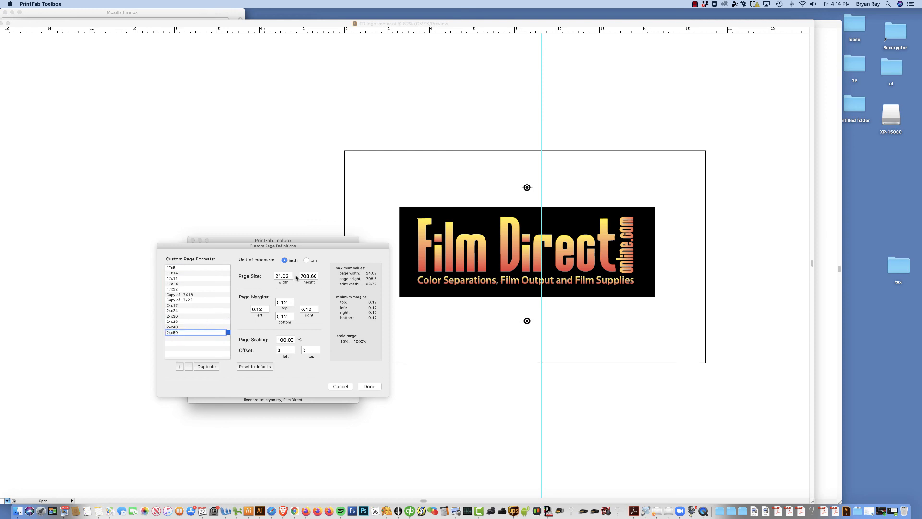
click(308, 276)
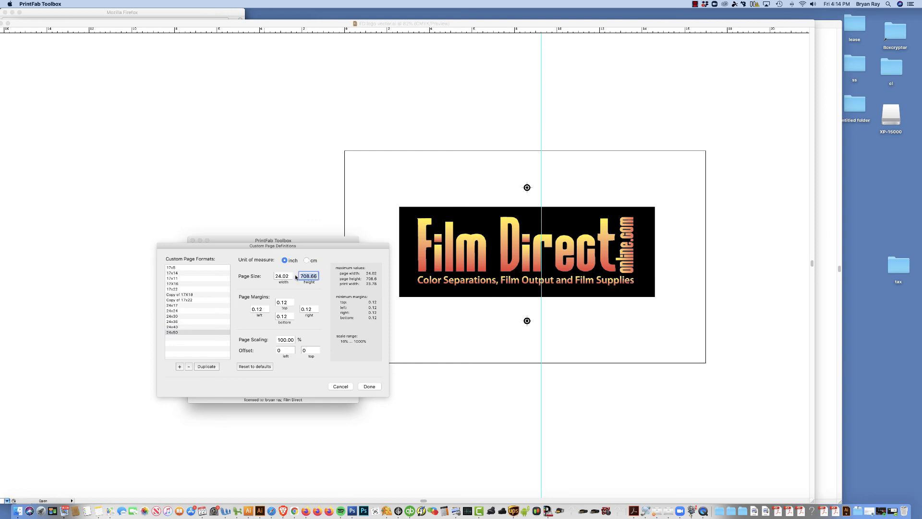
text(50)
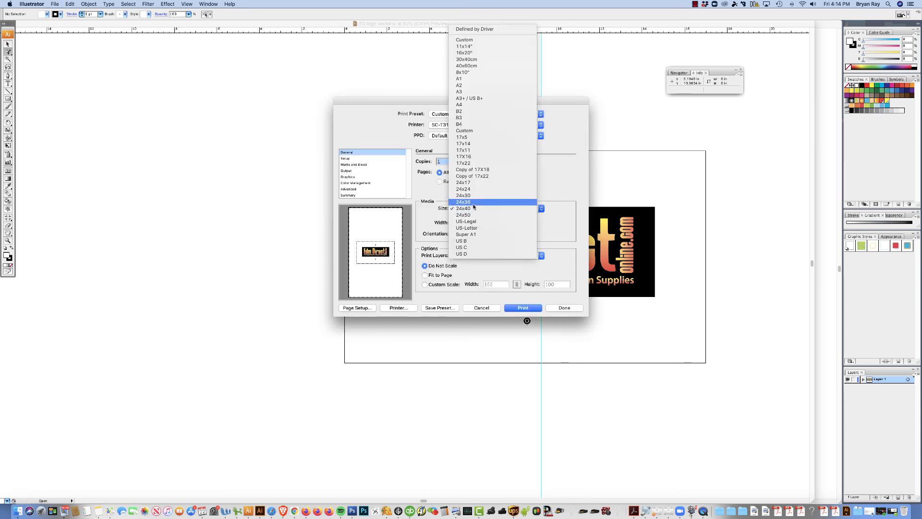
- Choose 17x11 as the media size and return to the separations Output settings
click(463, 214)
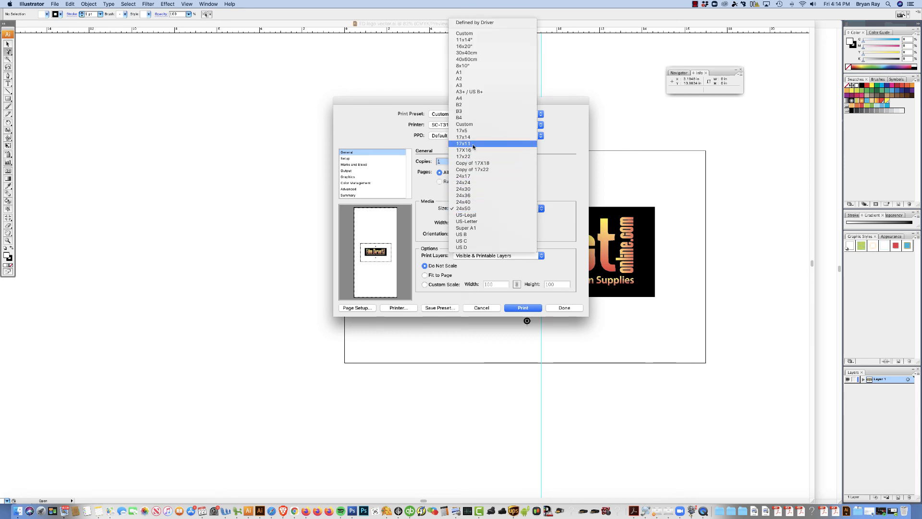
click(463, 143)
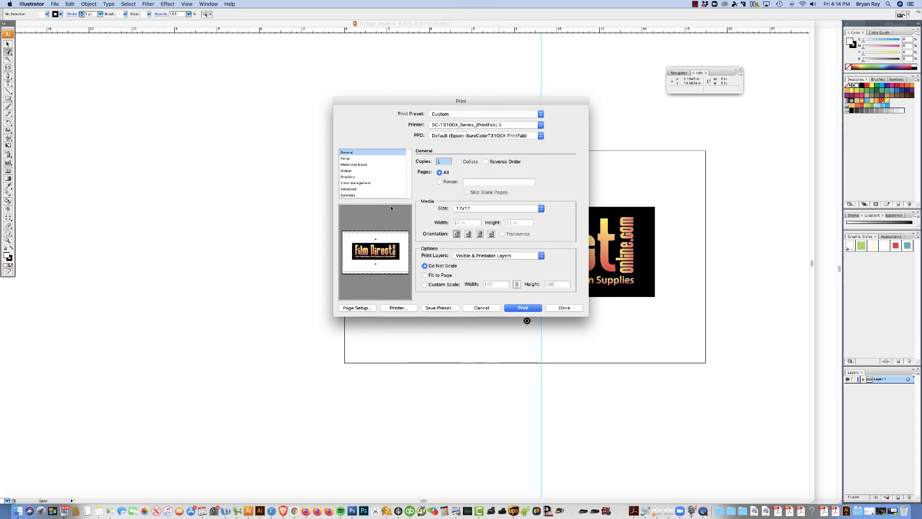
click(346, 171)
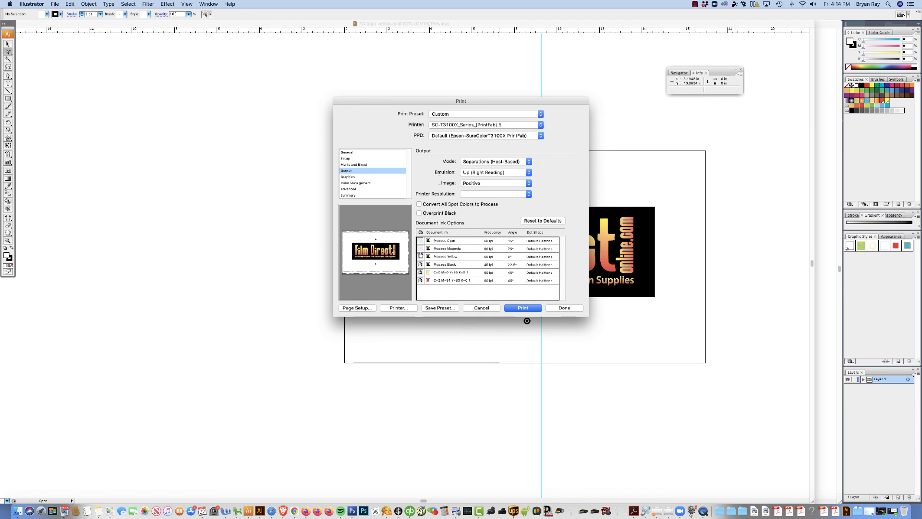